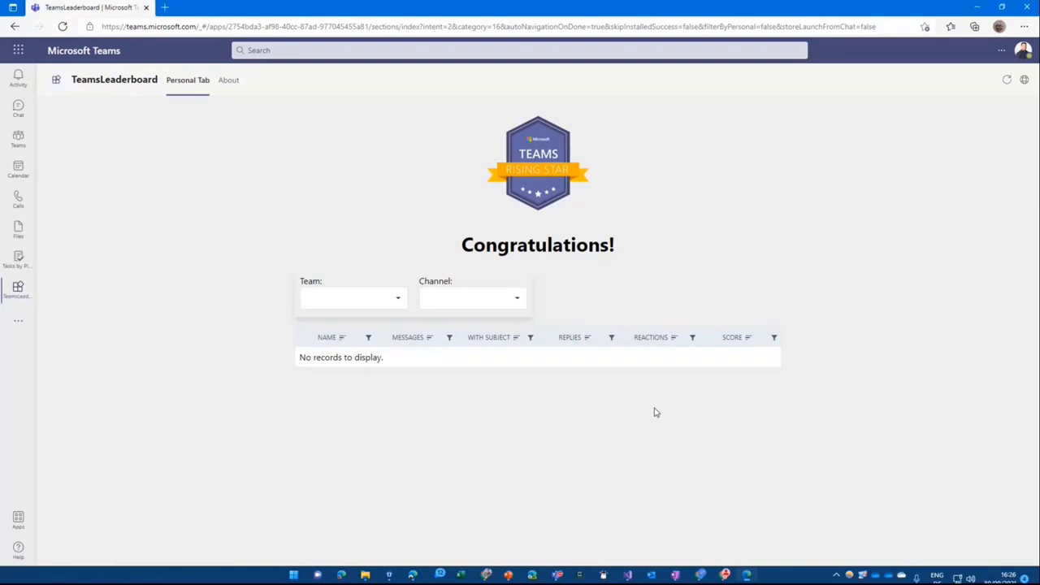
pyautogui.moveTo(834, 172)
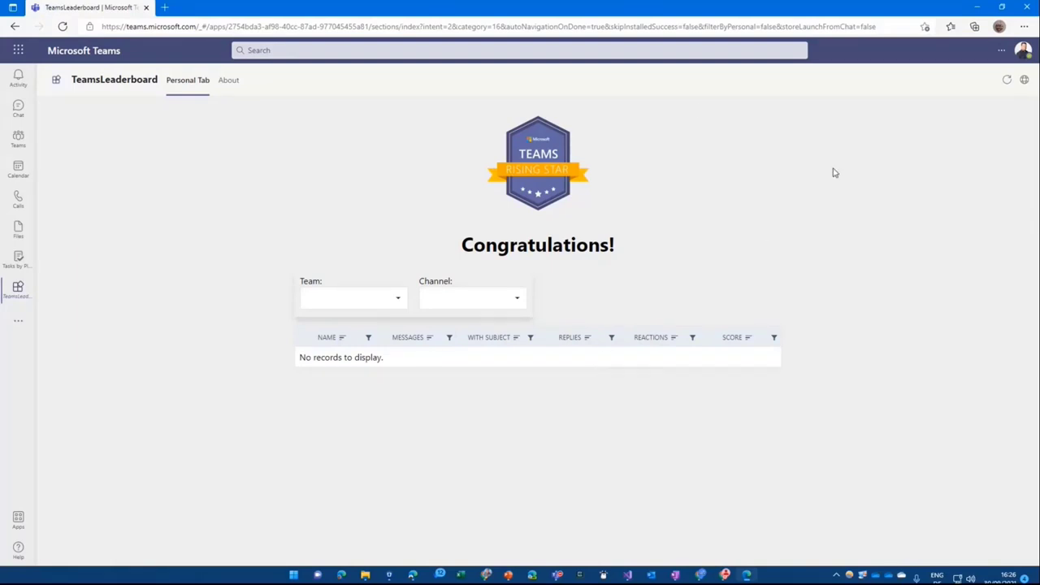
pyautogui.moveTo(398, 305)
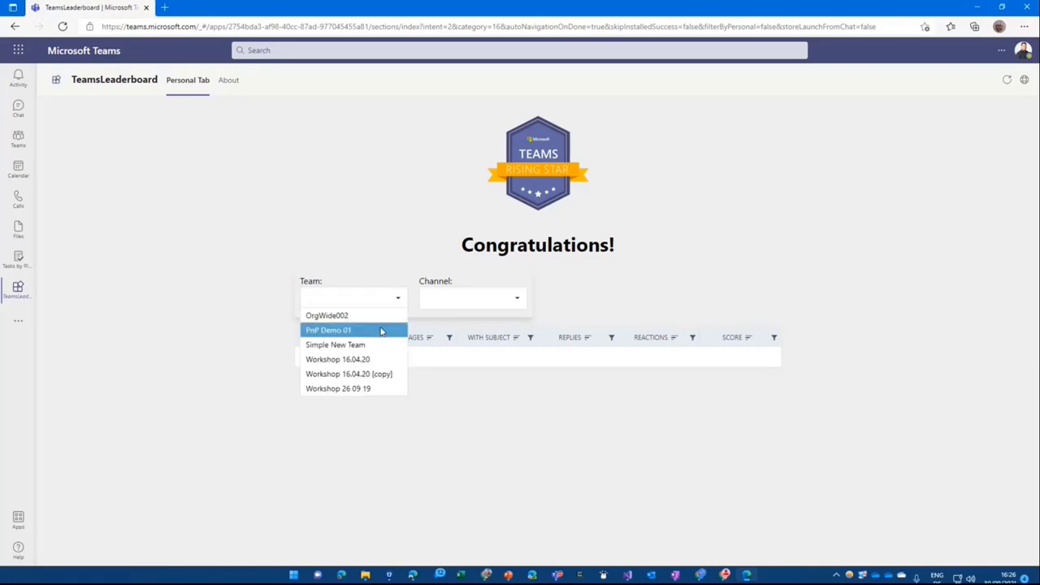
# Step: Select team PnP Demo 01 and channel ScoringLab to load its leaderboard scores
pyautogui.click(328, 330)
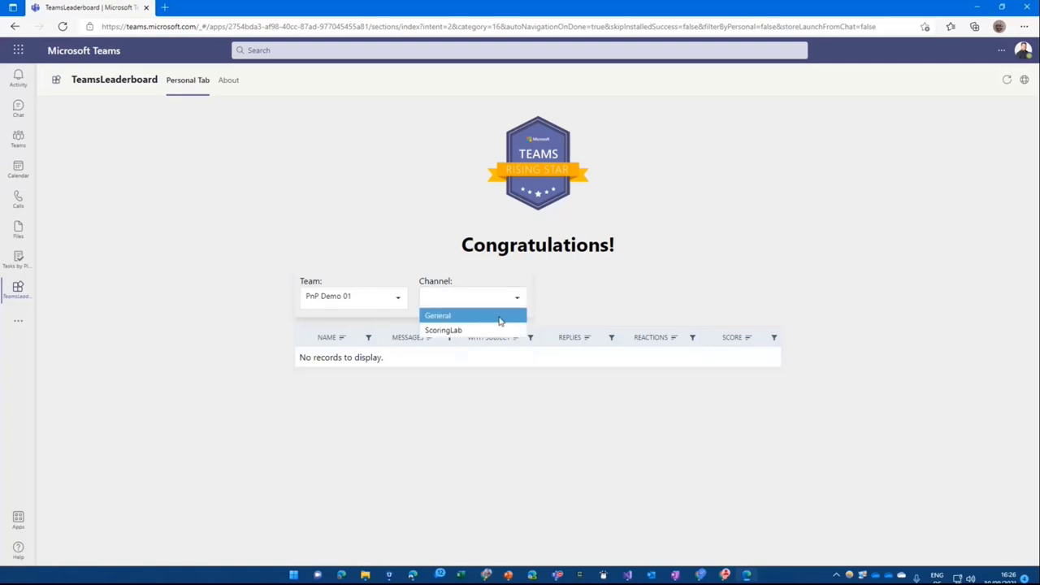
pyautogui.click(442, 330)
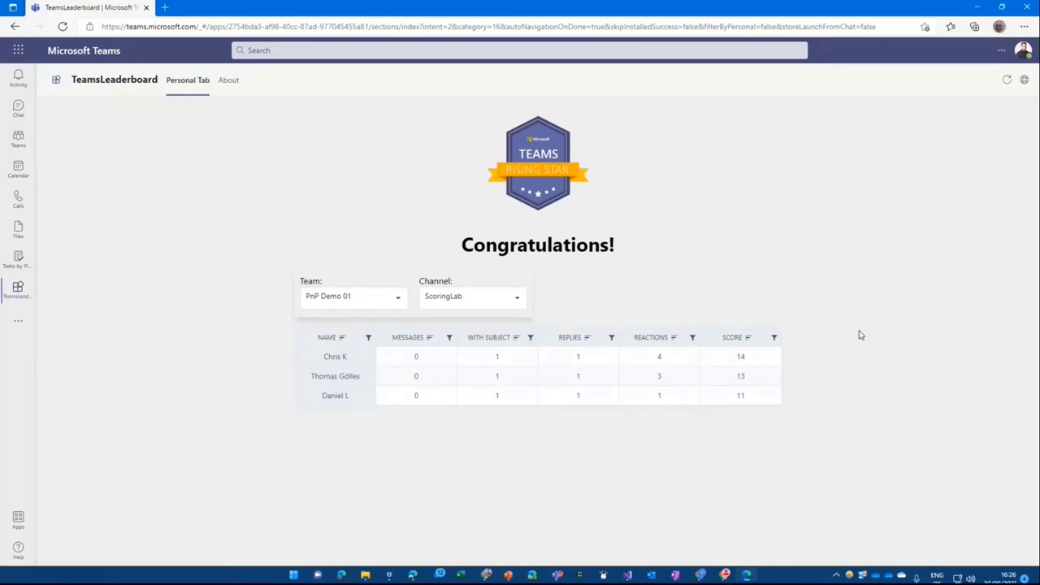
pyautogui.moveTo(702, 520)
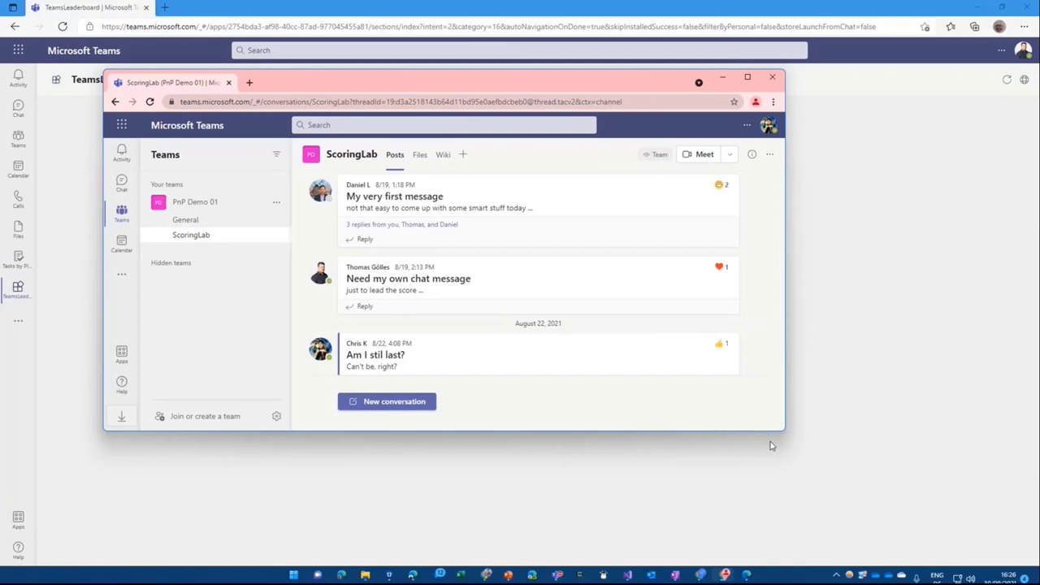
# Step: Enlarge the channel window, reply to the "Need my own chat message" post, then close the window
pyautogui.moveTo(780, 431); pyautogui.dragTo(826, 471)
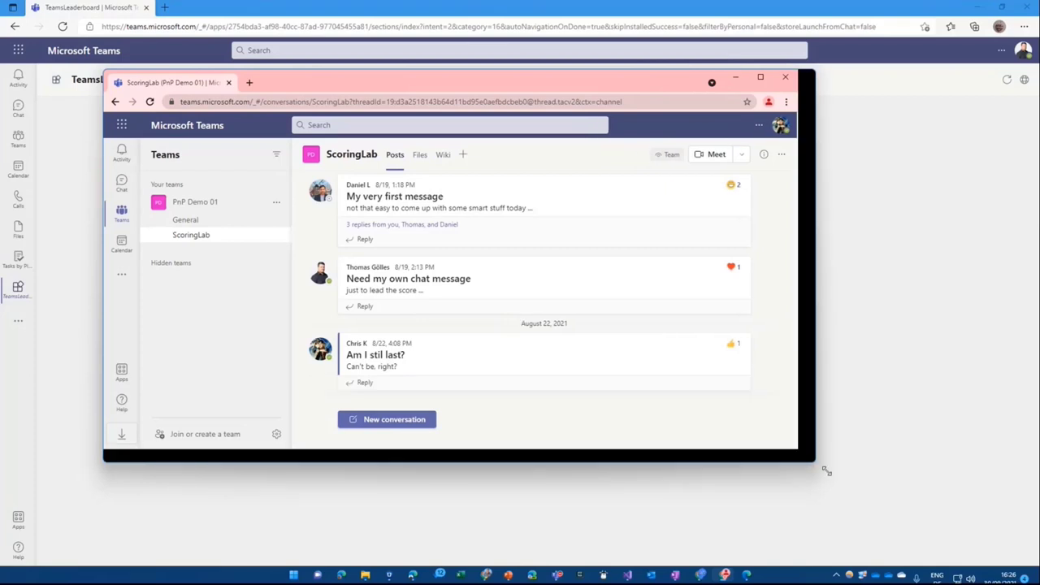
pyautogui.moveTo(826, 470); pyautogui.dragTo(889, 522)
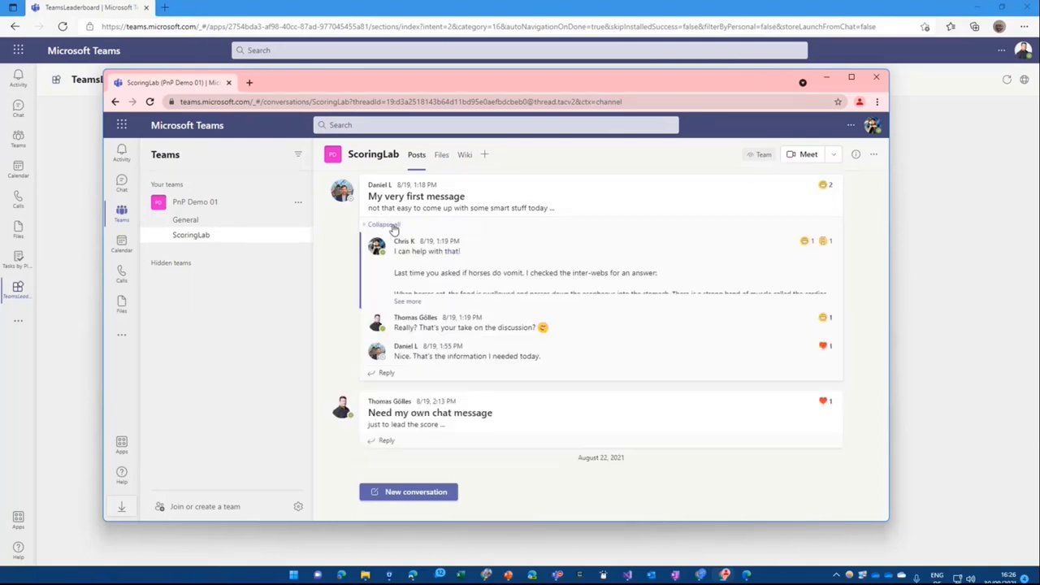
pyautogui.moveTo(626, 247)
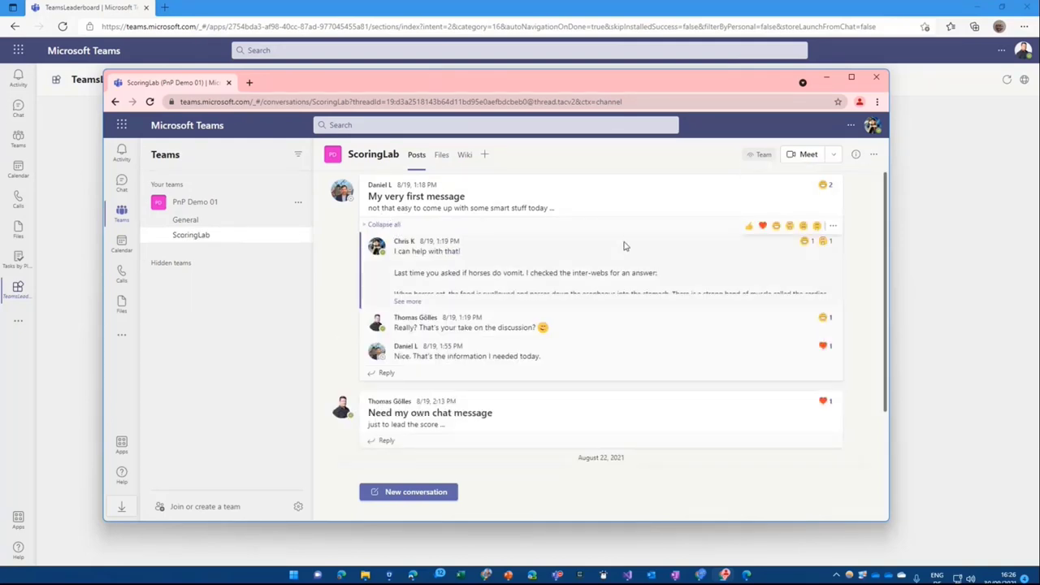
pyautogui.moveTo(789, 248)
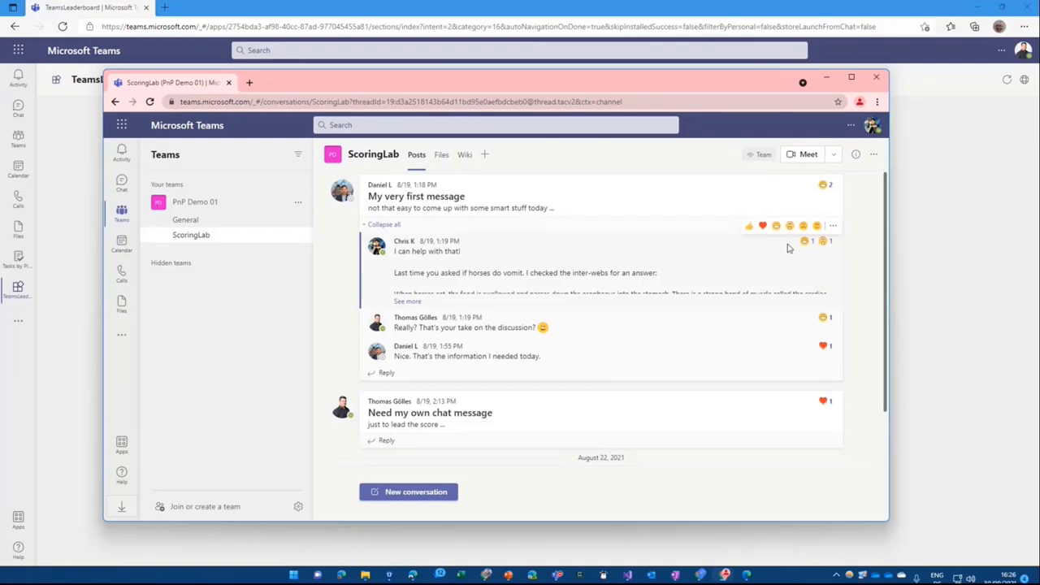
pyautogui.moveTo(764, 264)
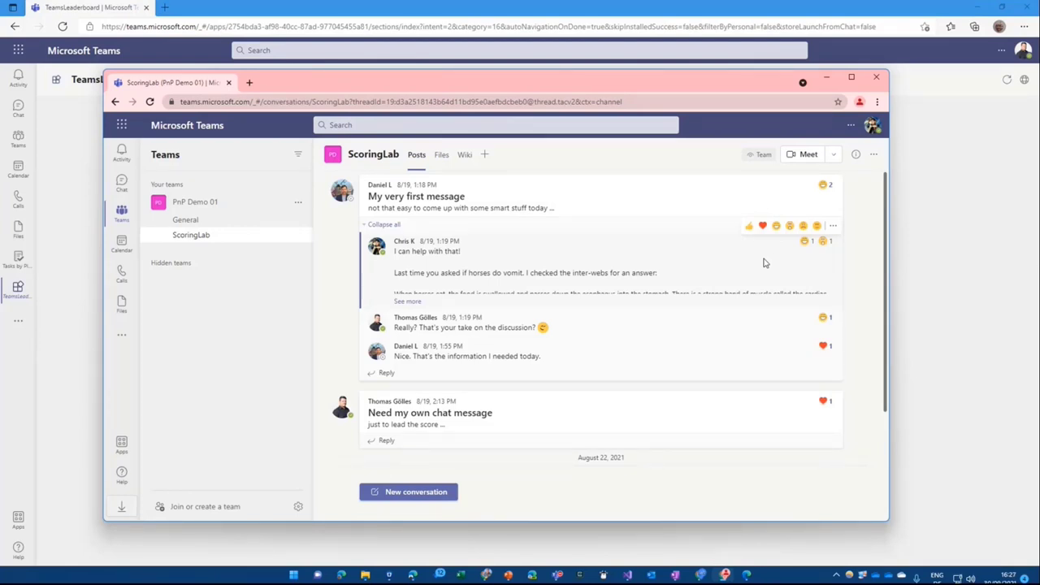
pyautogui.moveTo(317, 424)
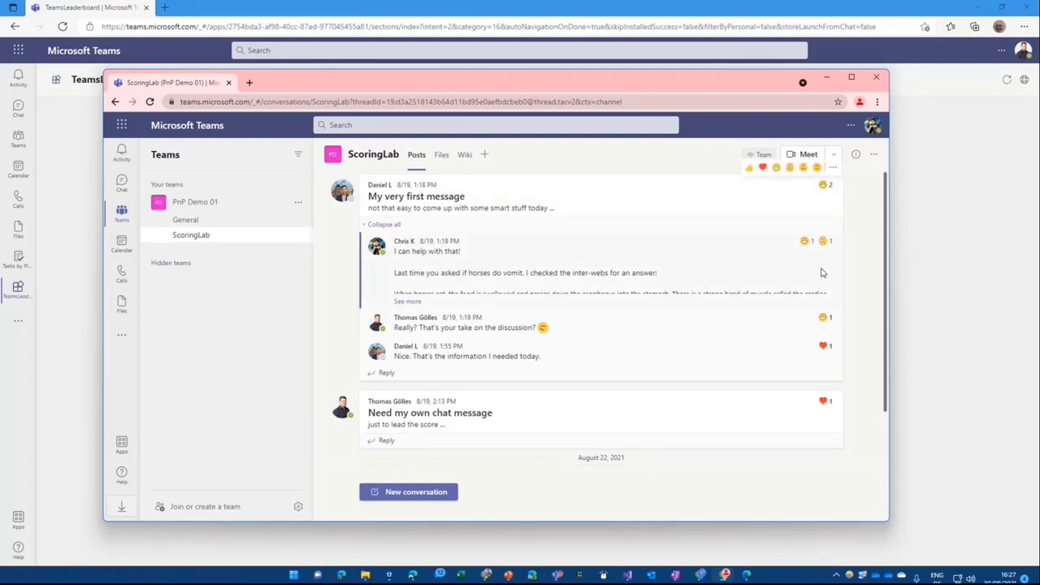
pyautogui.scroll(-3)
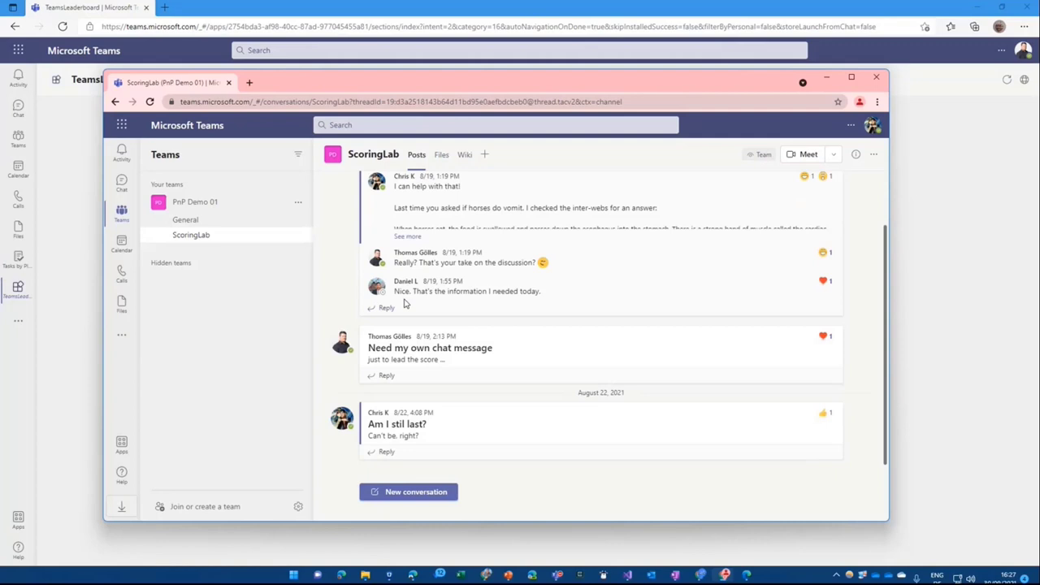
pyautogui.click(387, 375)
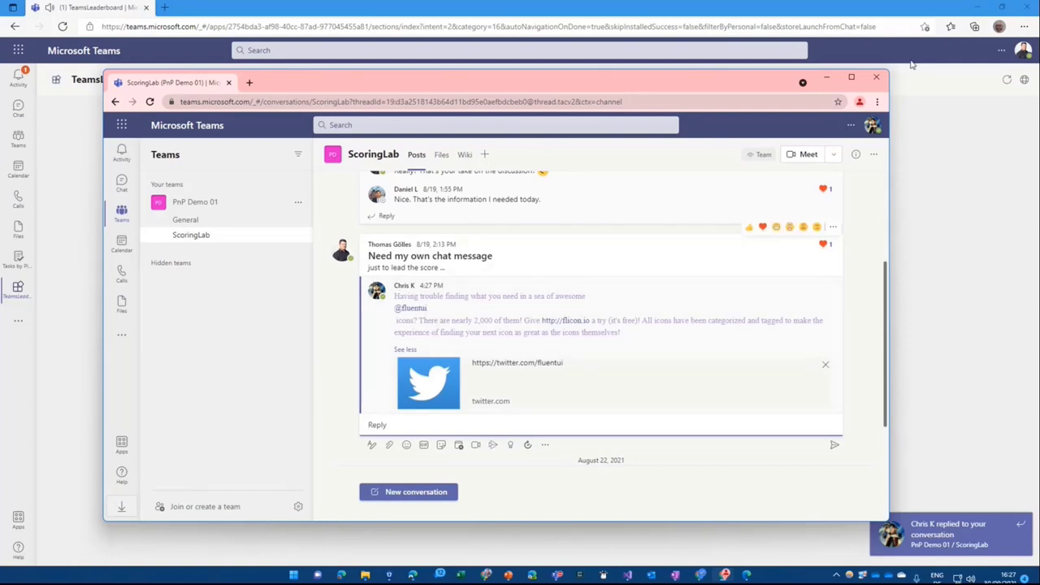
pyautogui.click(877, 76)
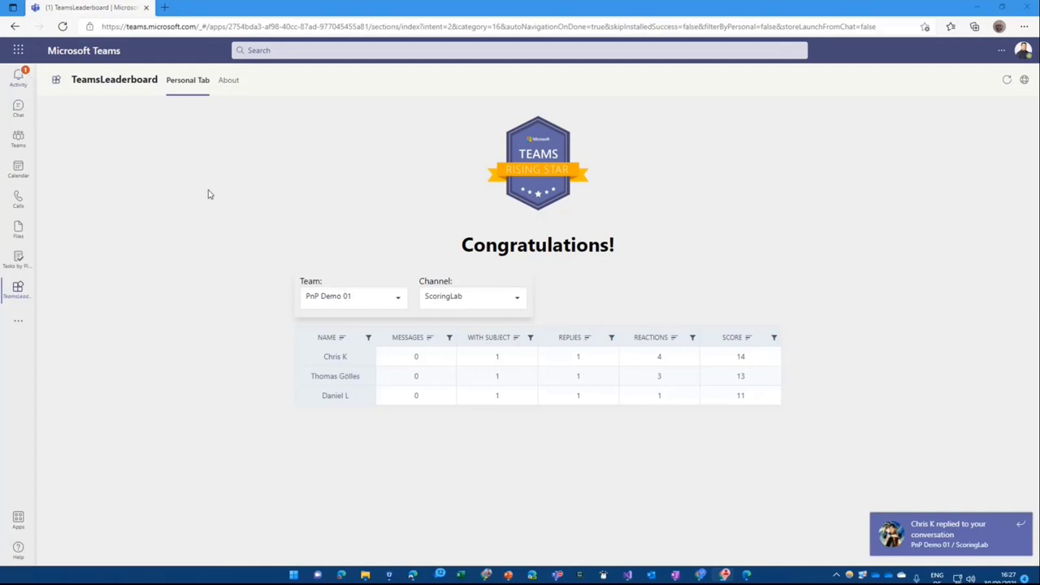
pyautogui.moveTo(764, 365)
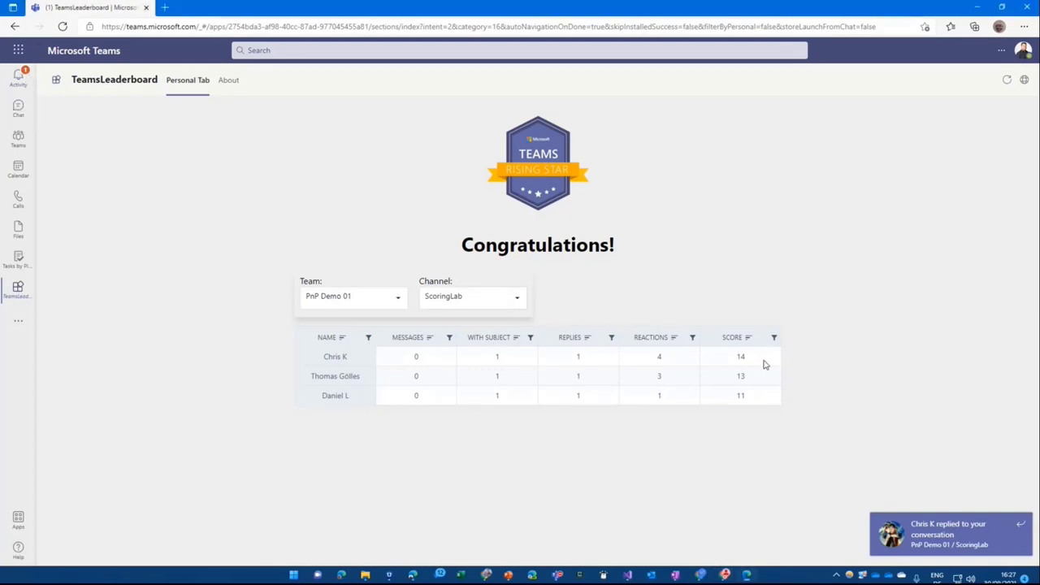
# Step: Switch the channel filter to General and back to ScoringLab to reload the scores
pyautogui.click(472, 296)
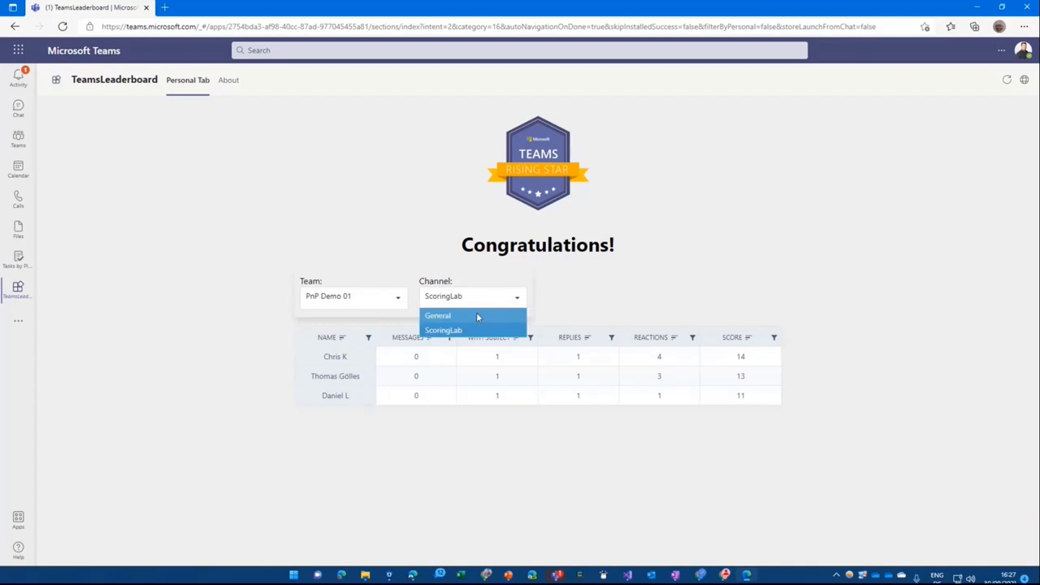
pyautogui.click(439, 316)
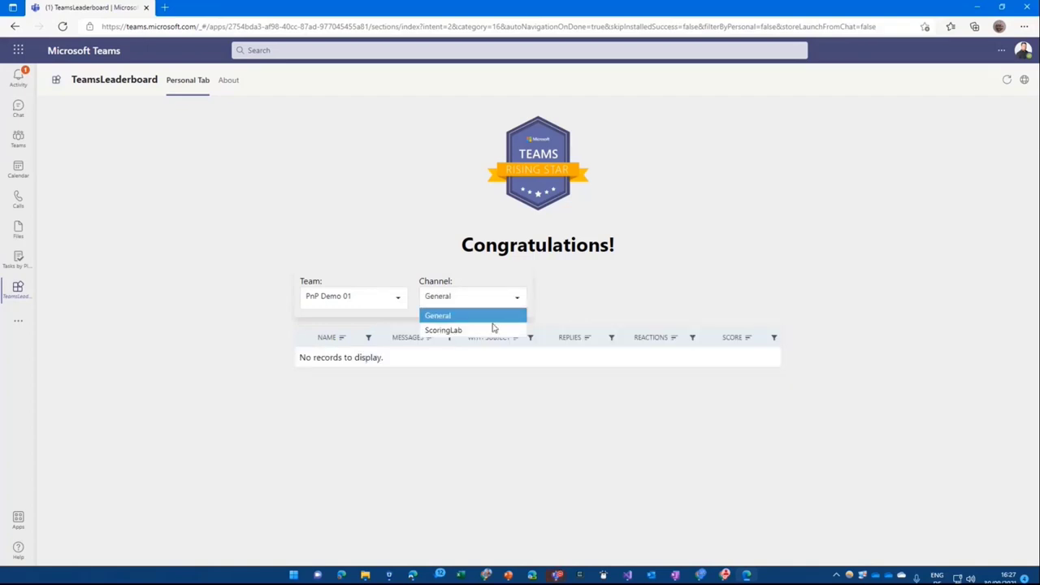
pyautogui.click(443, 330)
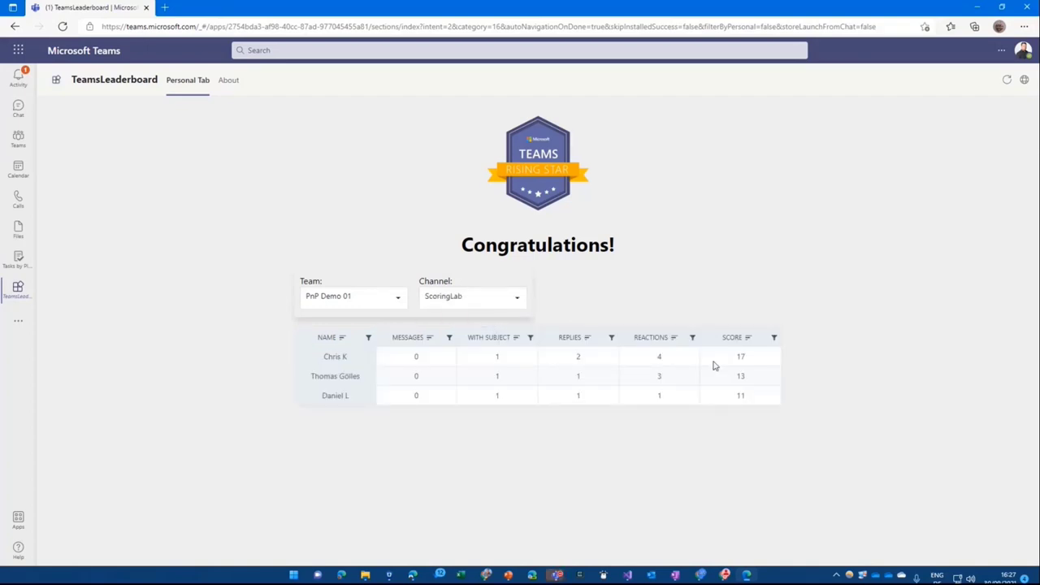
pyautogui.moveTo(767, 388)
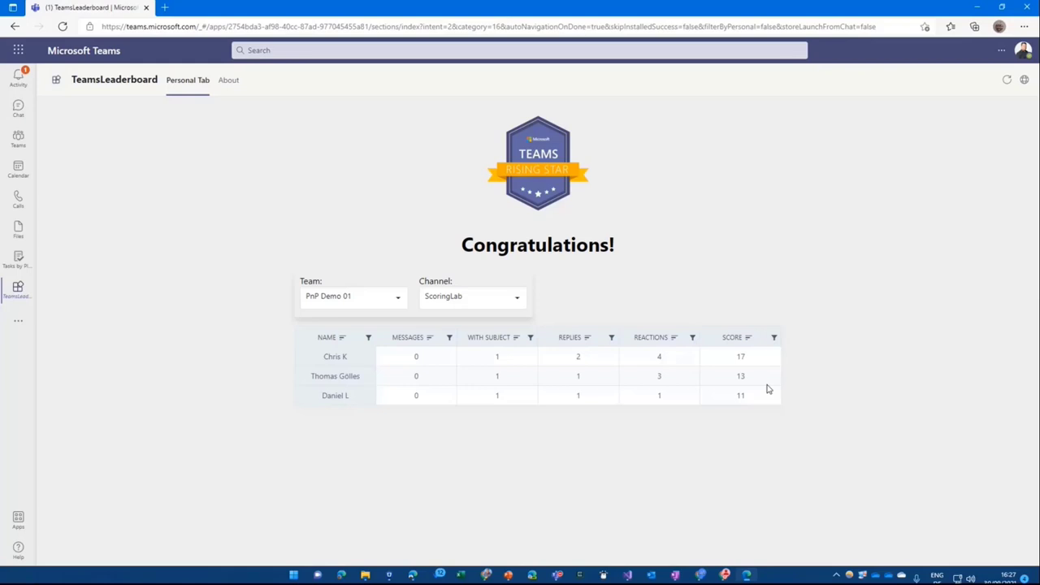
pyautogui.moveTo(724, 328)
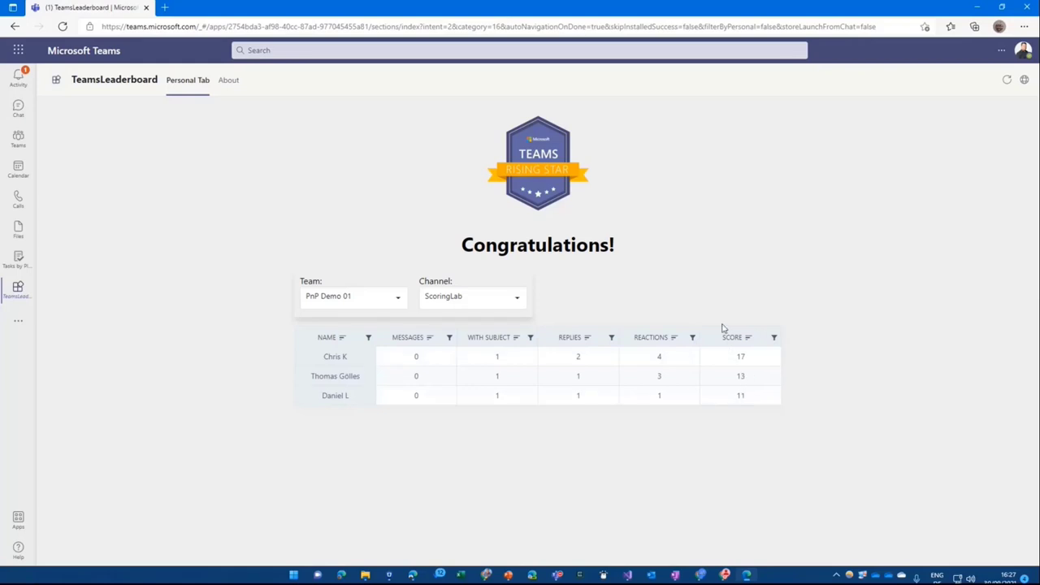
pyautogui.moveTo(627, 575)
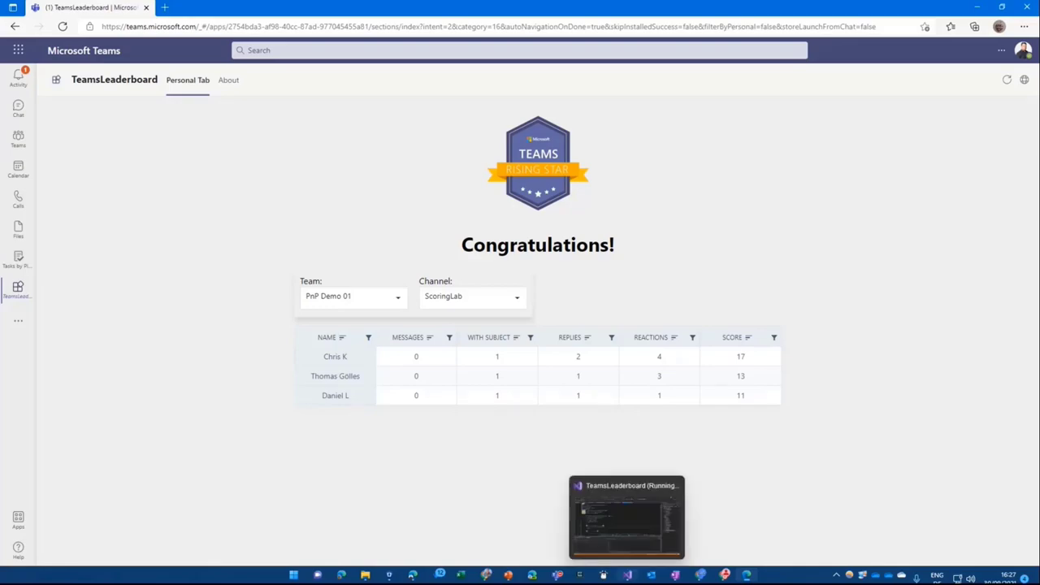
# Step: Bring Visual Studio forward and stop the running debug session
pyautogui.click(627, 517)
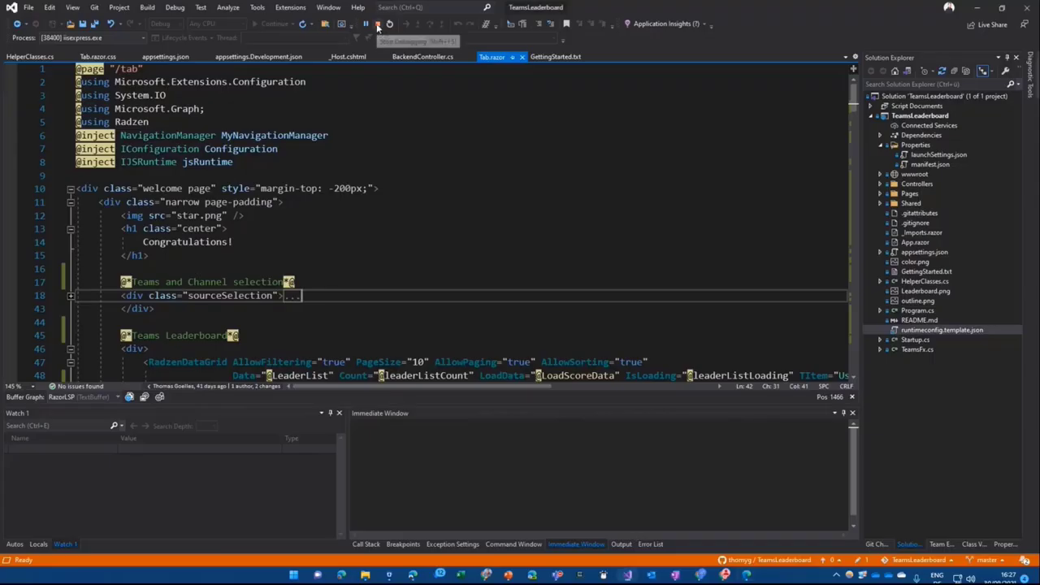
pyautogui.click(377, 24)
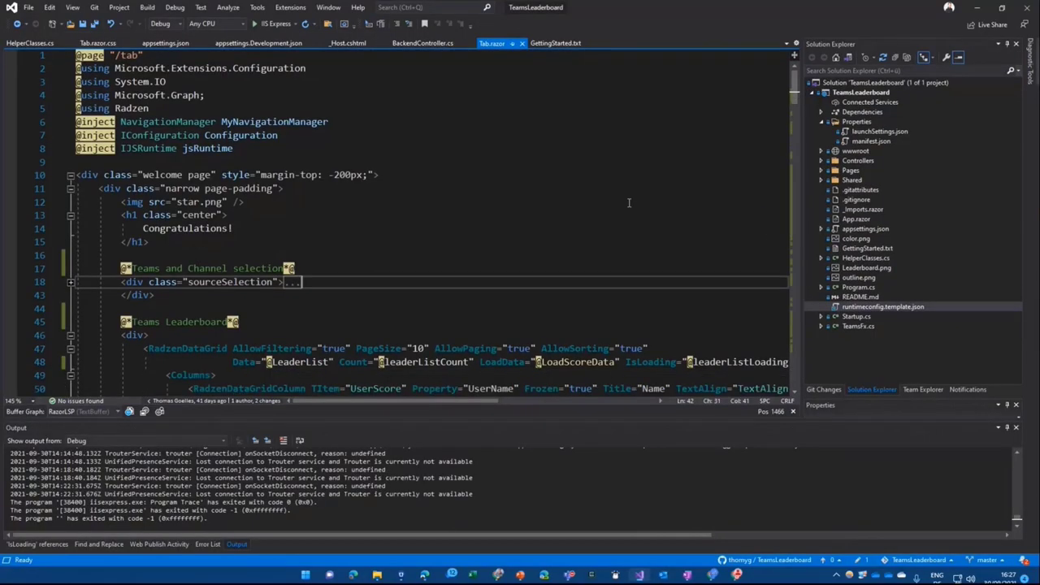
pyautogui.moveTo(901, 247)
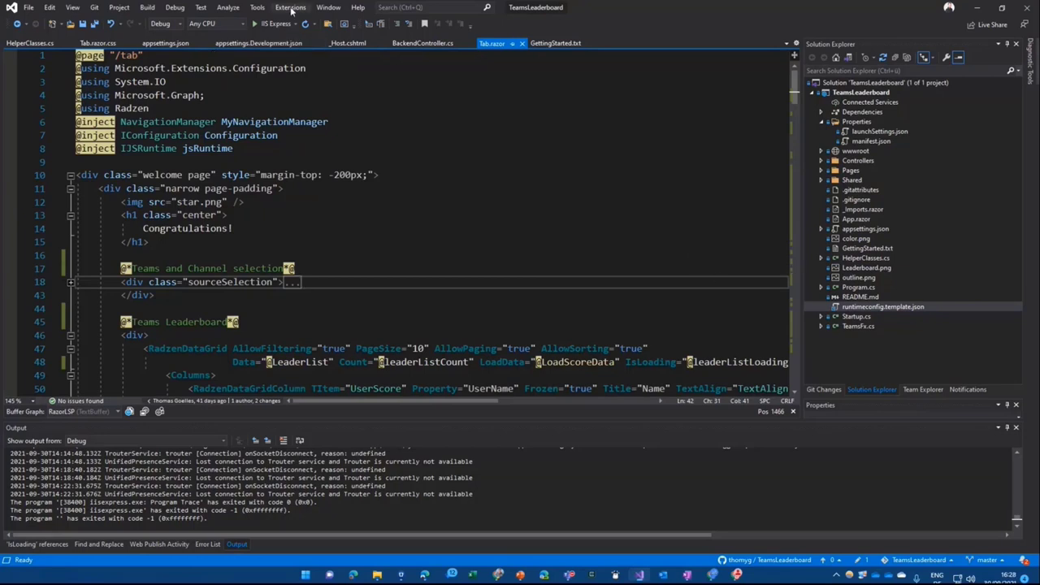
# Step: In Manage Extensions, search Installed for "teams", view Teams Toolkit, then close the manager
pyautogui.click(290, 7)
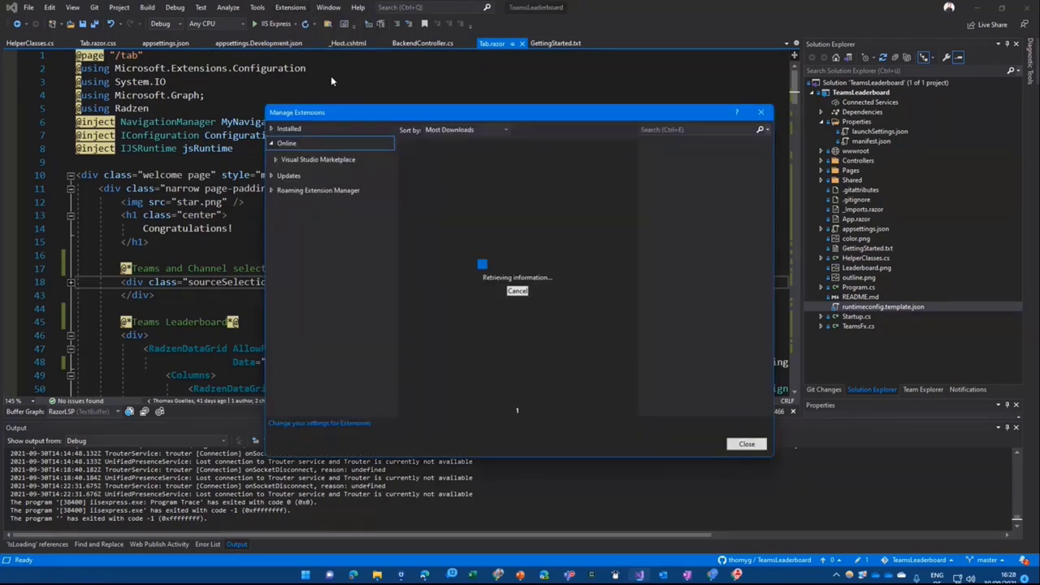
pyautogui.click(290, 128)
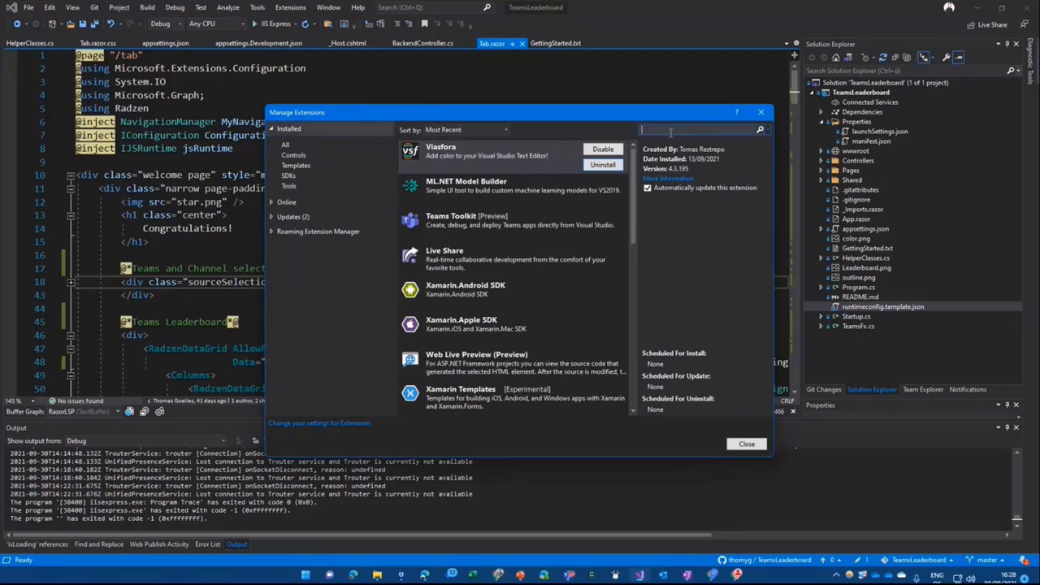
pyautogui.write('teams')
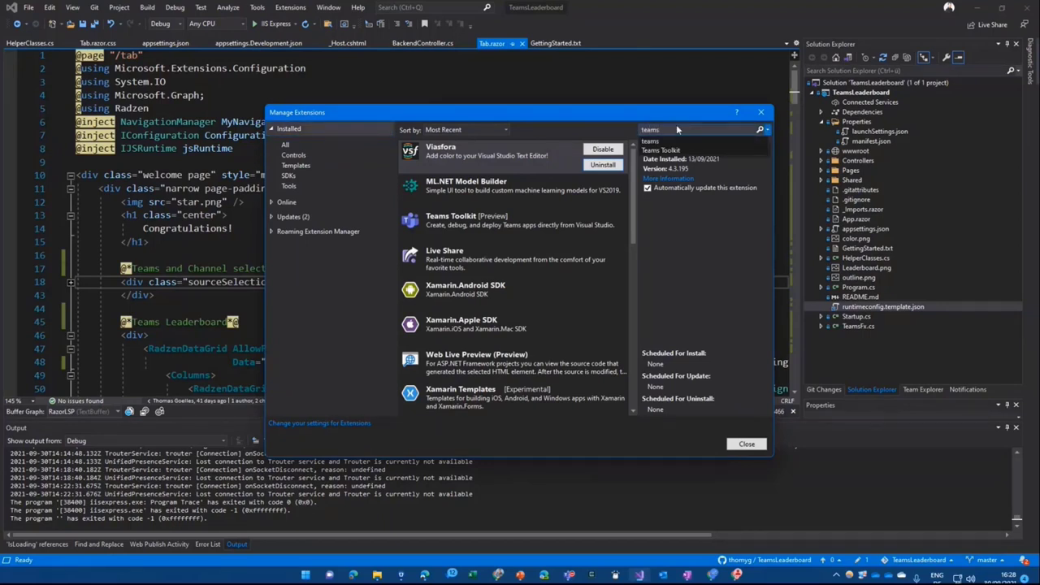
pyautogui.click(759, 130)
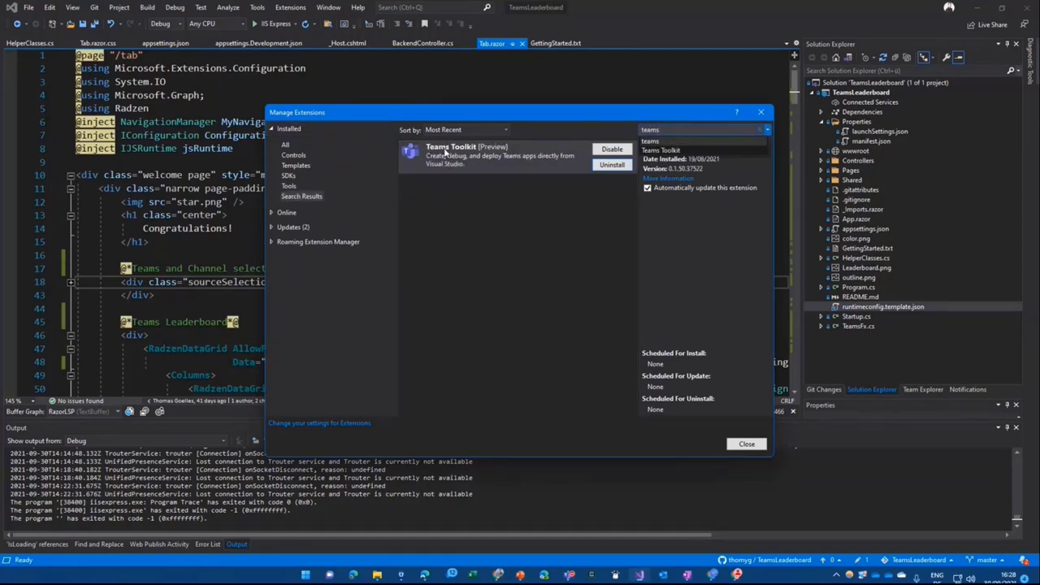
pyautogui.moveTo(504, 154)
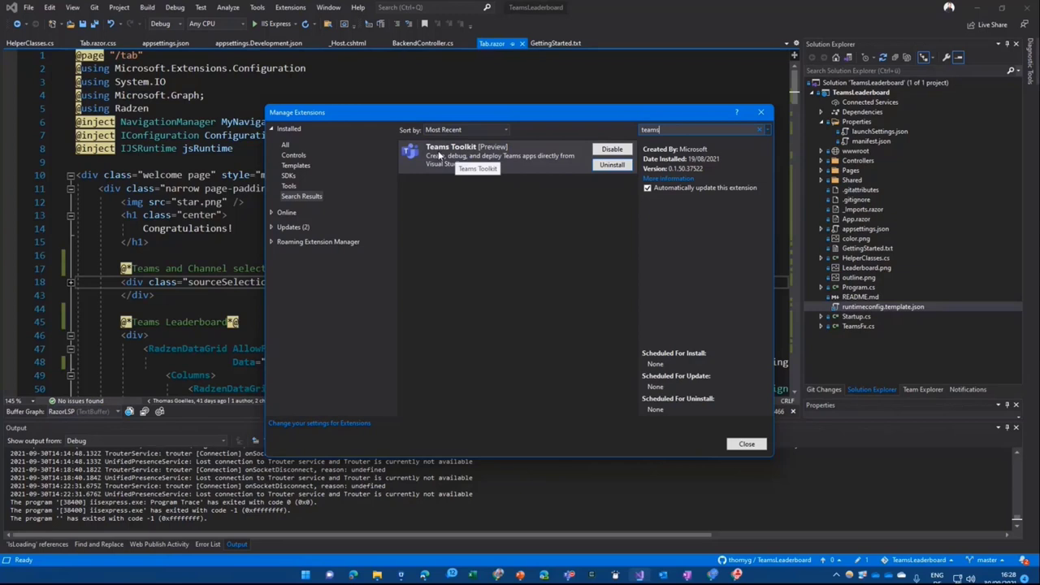
pyautogui.moveTo(527, 184)
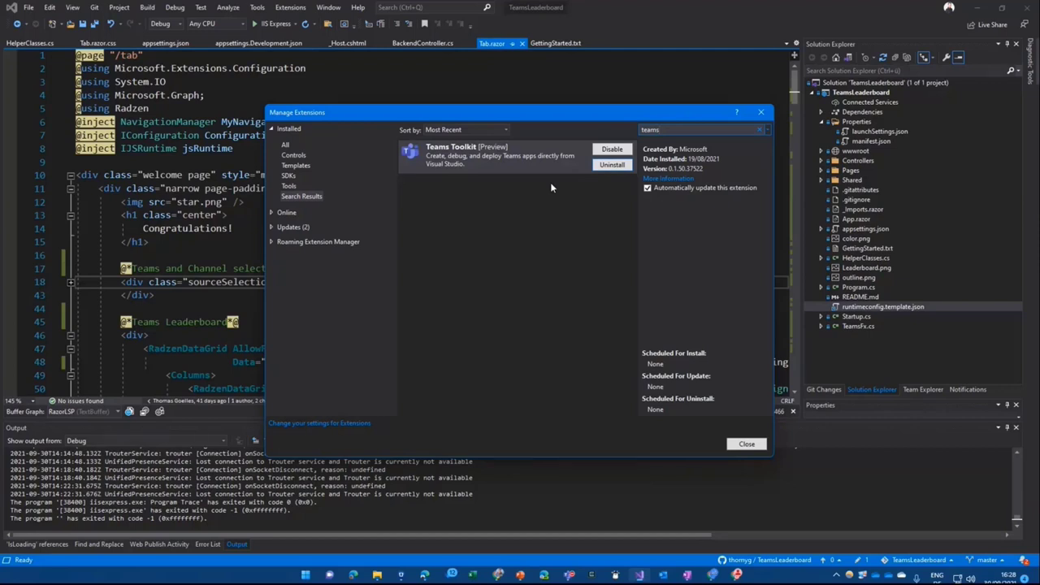
pyautogui.click(744, 444)
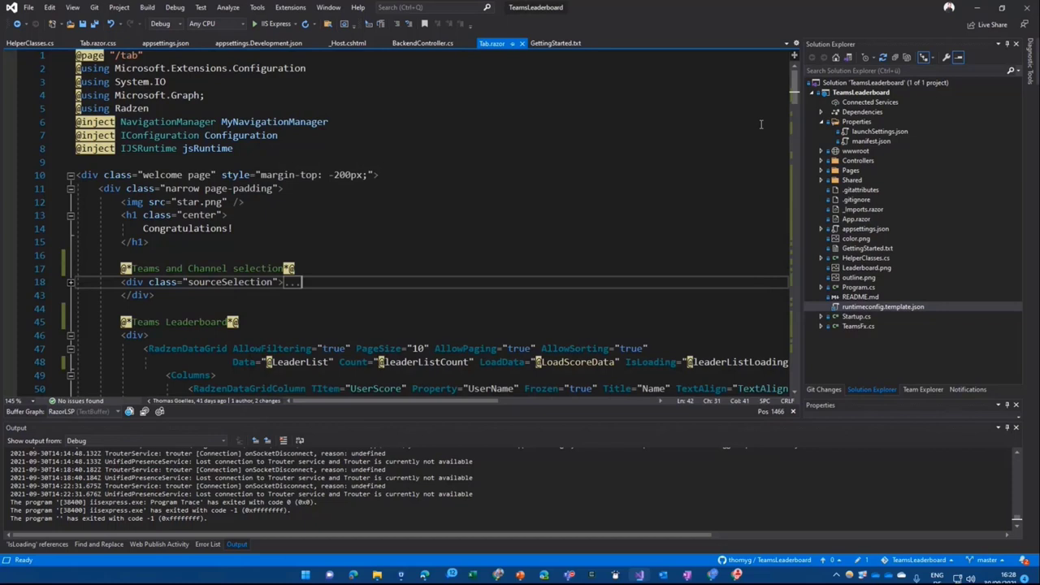
pyautogui.moveTo(754, 227)
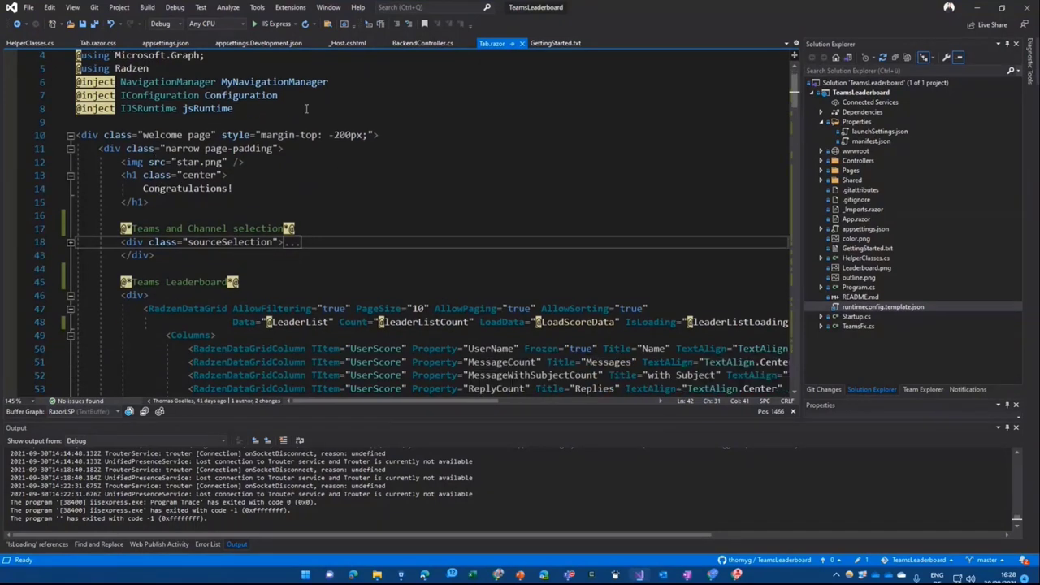
pyautogui.moveTo(314, 218)
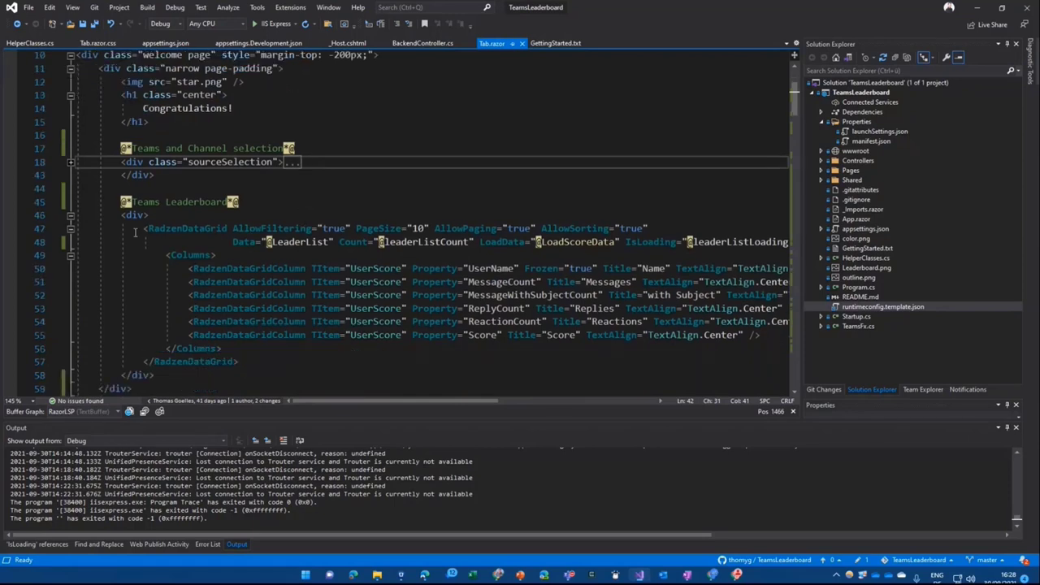
pyautogui.moveTo(201, 228)
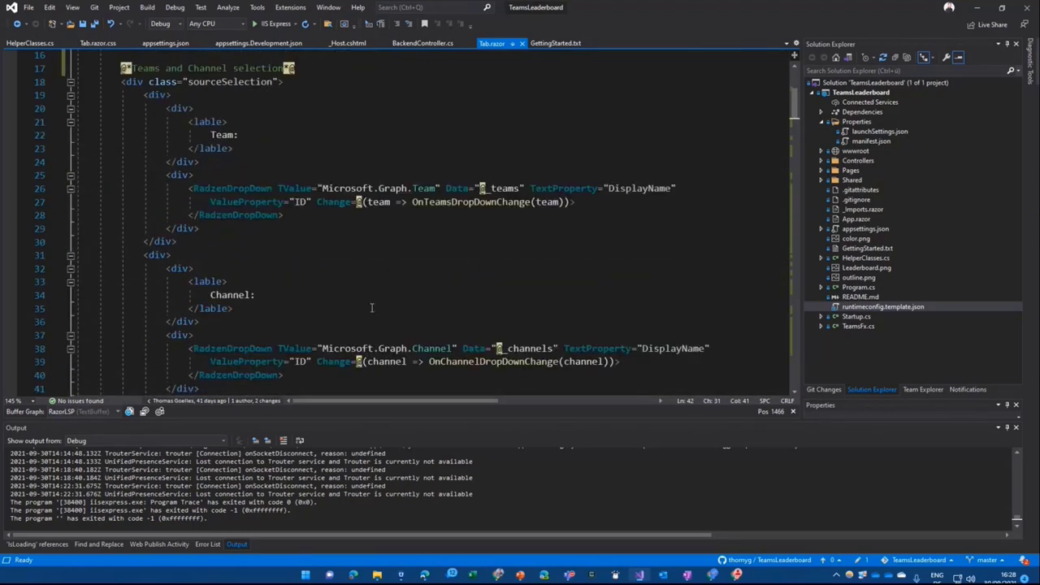
pyautogui.moveTo(426, 189)
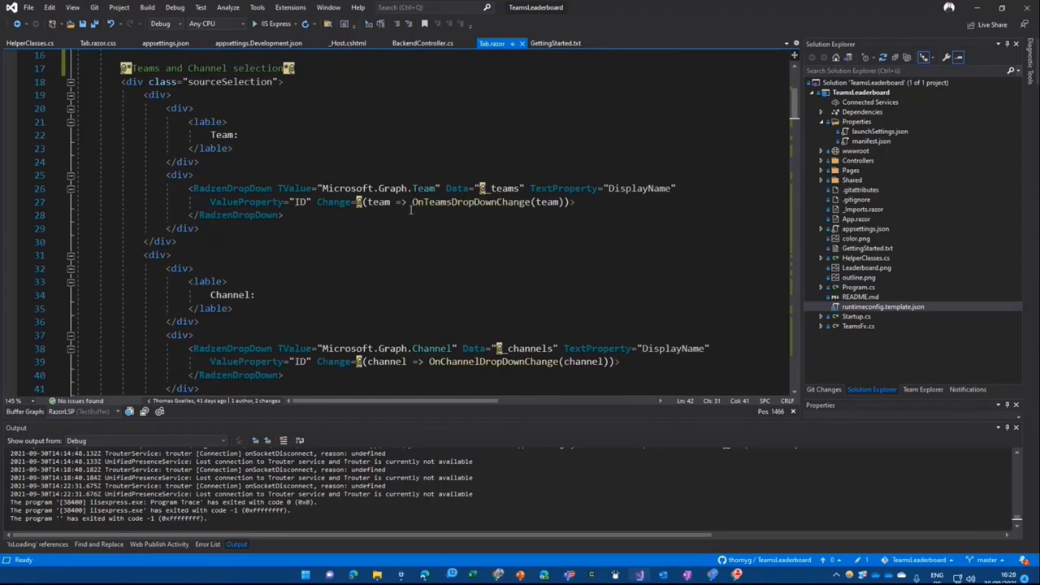
pyautogui.scroll(-3)
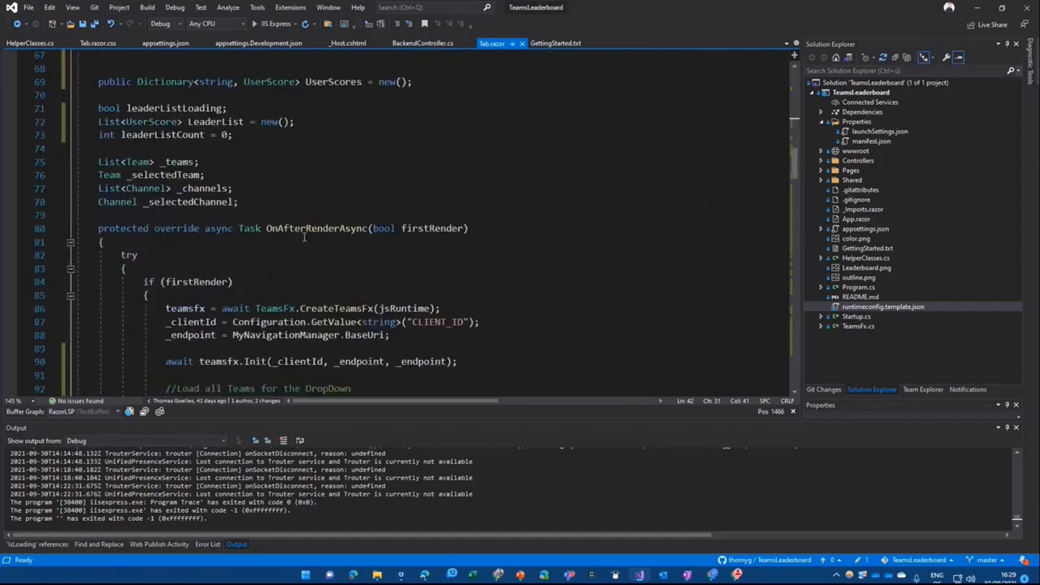
pyautogui.scroll(-3)
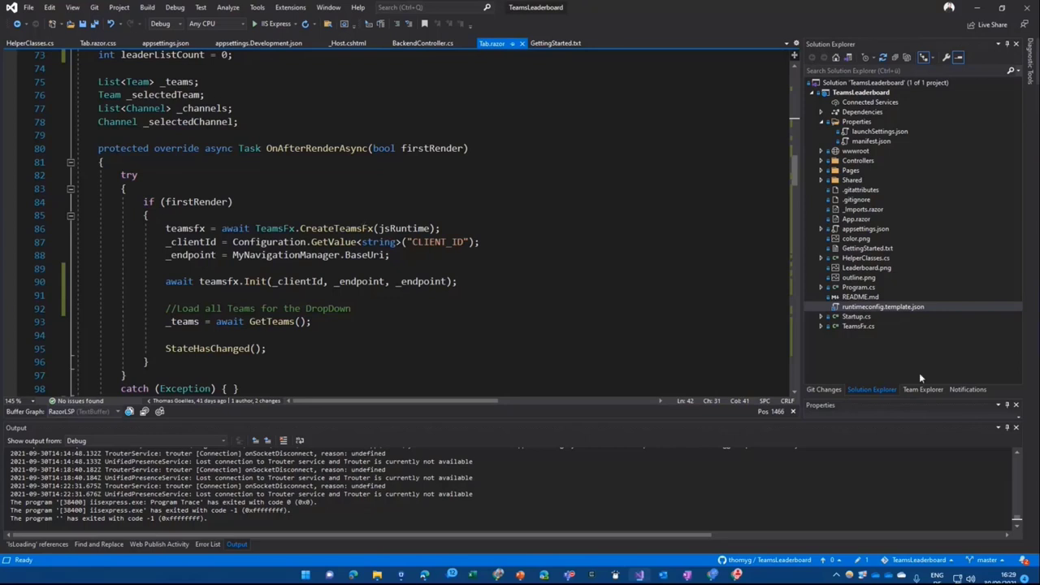
pyautogui.moveTo(846, 332)
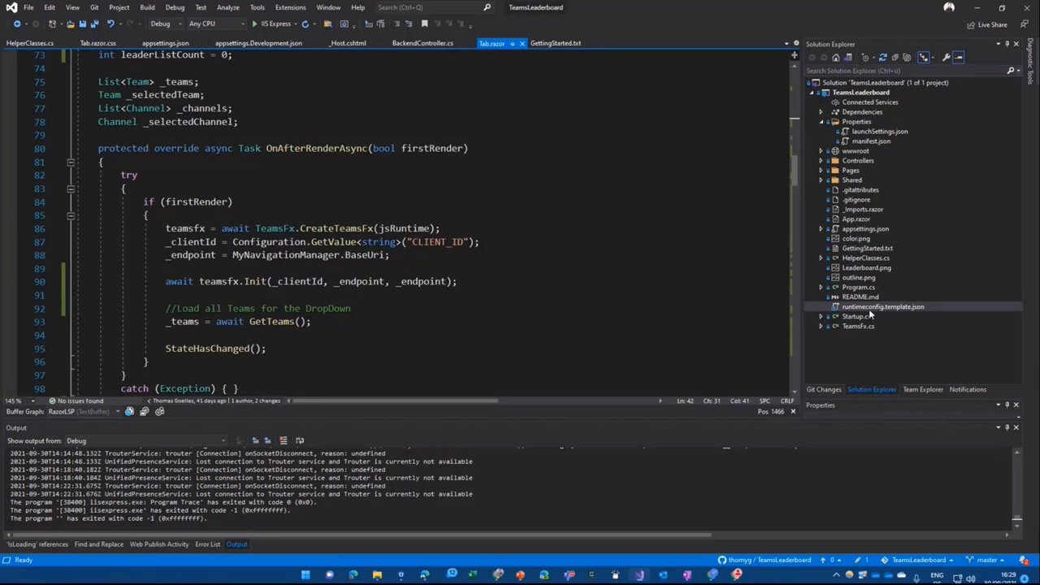
pyautogui.moveTo(538, 259)
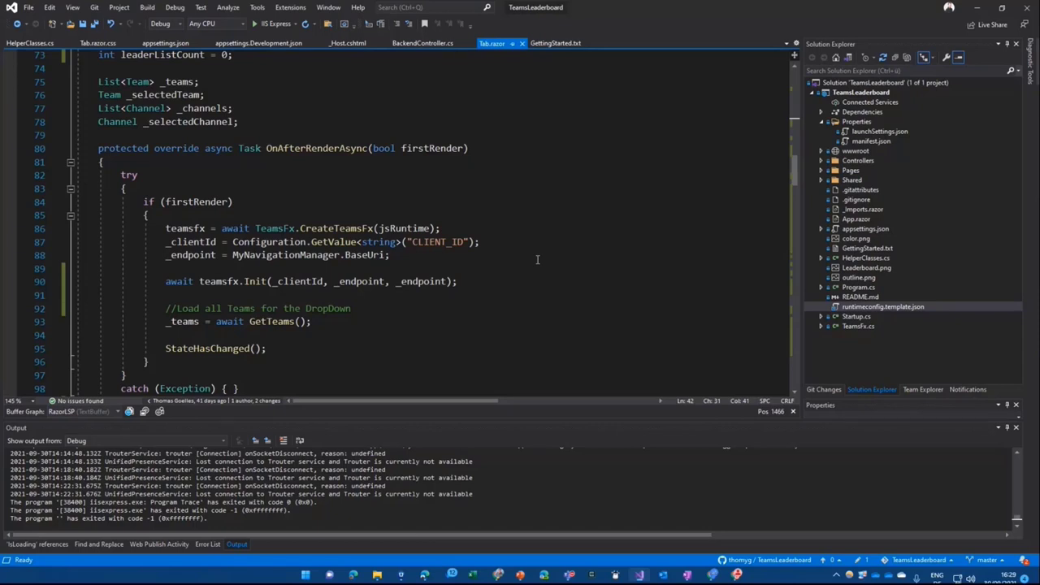
pyautogui.moveTo(588, 286)
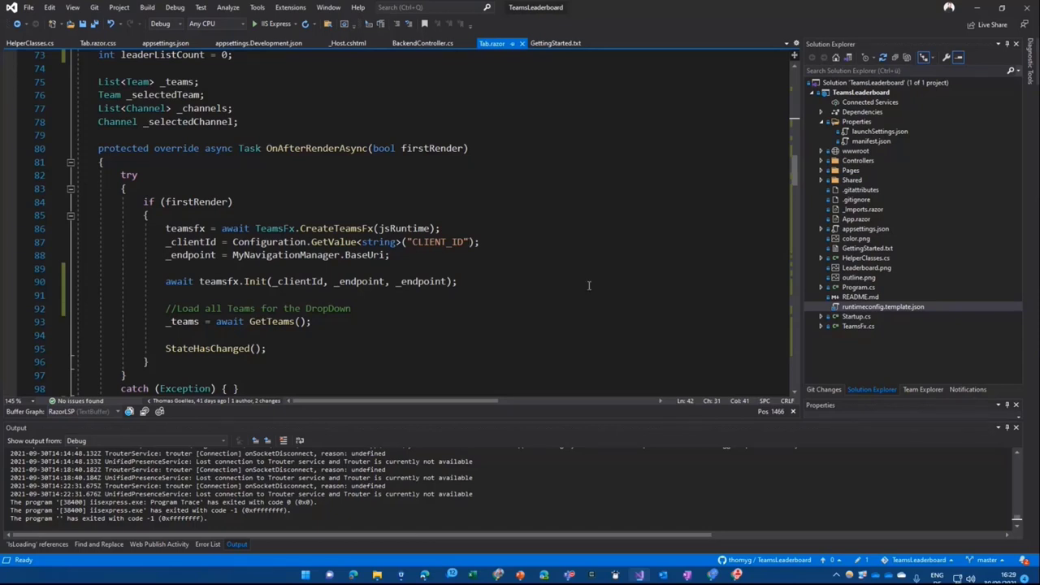
pyautogui.moveTo(575, 286)
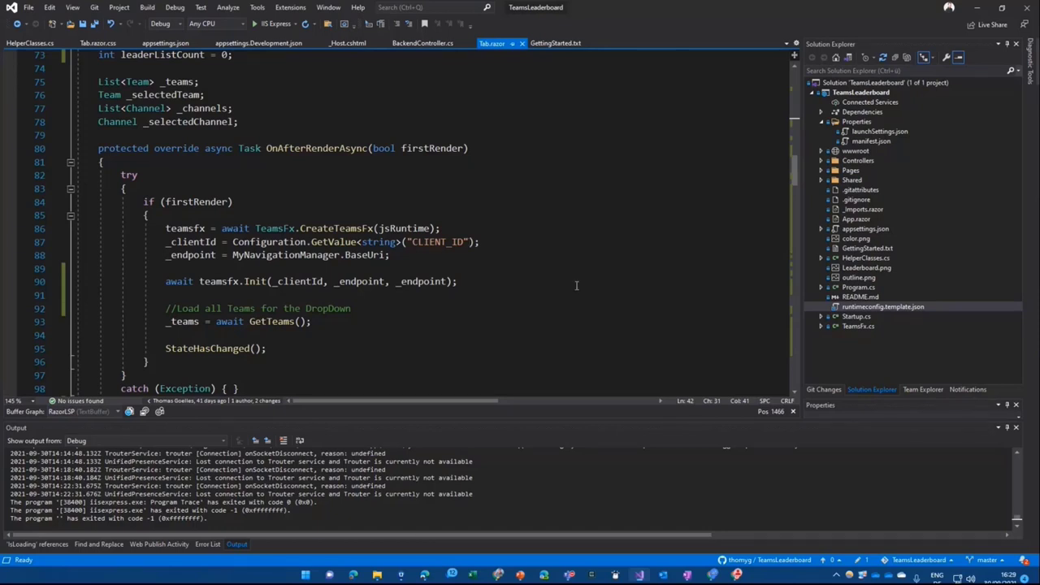
pyautogui.moveTo(187, 188)
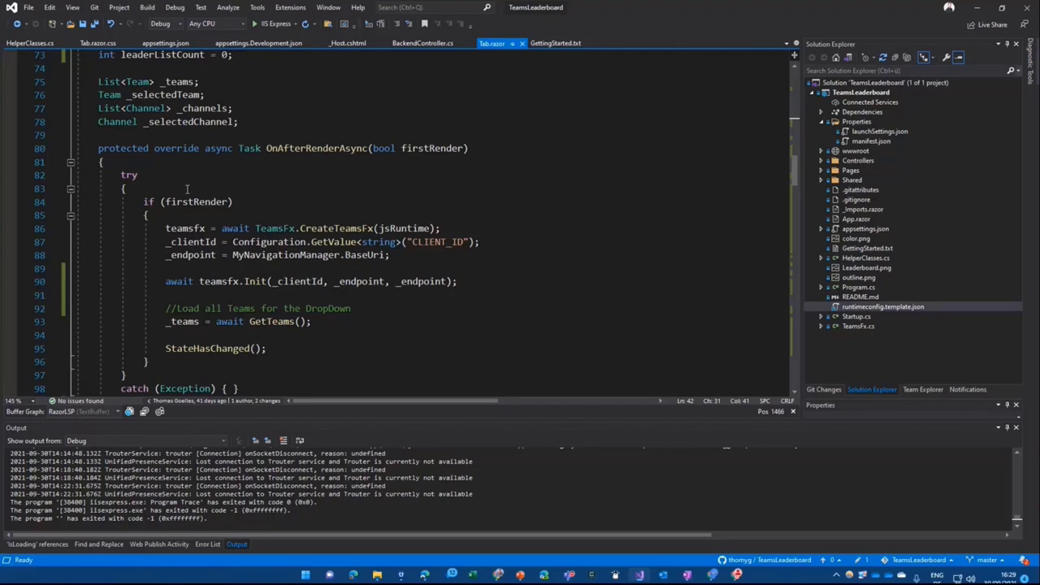
pyautogui.moveTo(319, 161)
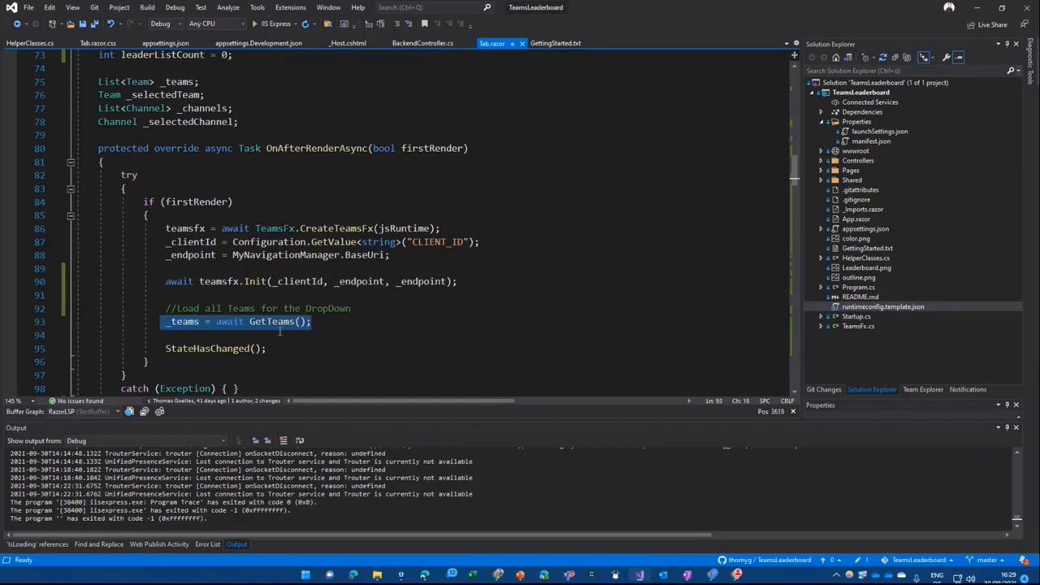
pyautogui.scroll(-3)
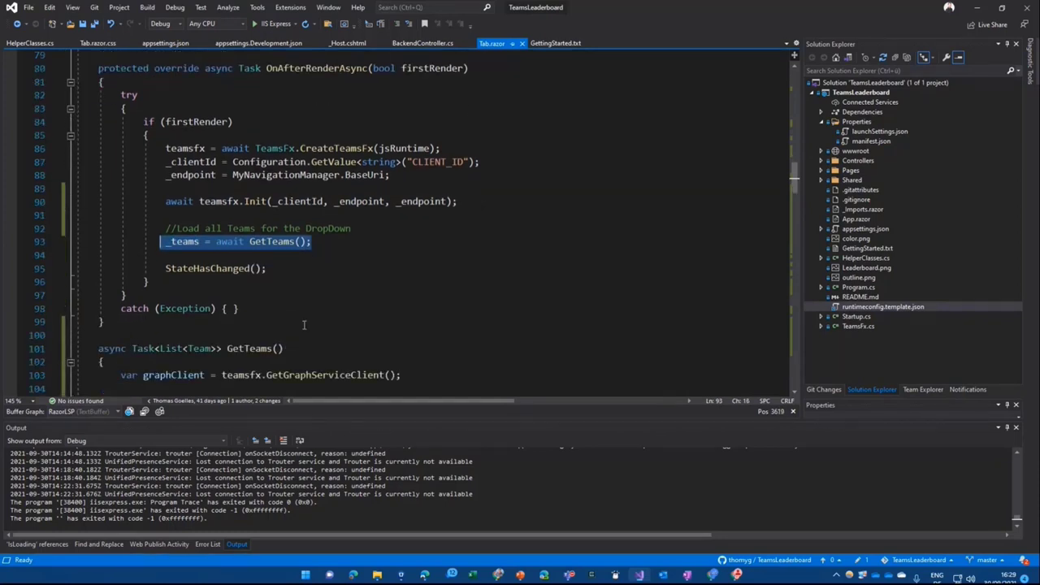
pyautogui.scroll(-3)
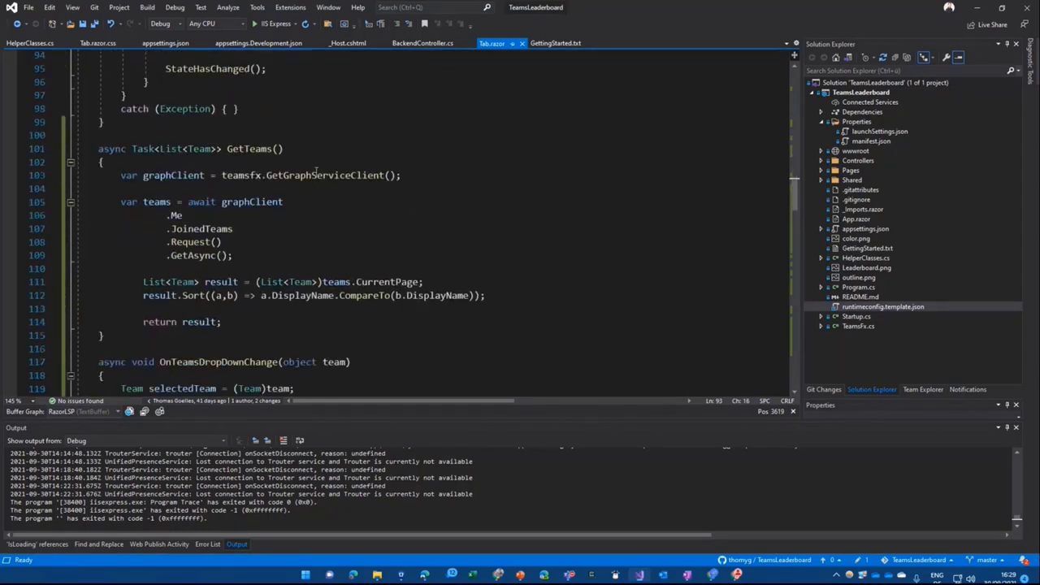
pyautogui.doubleClick(324, 175)
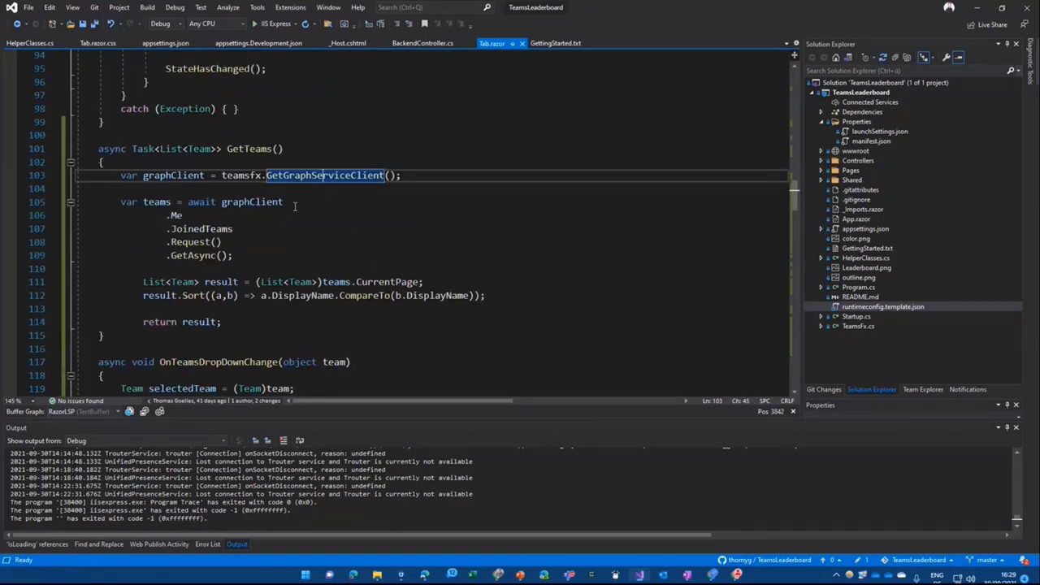
pyautogui.moveTo(331, 192)
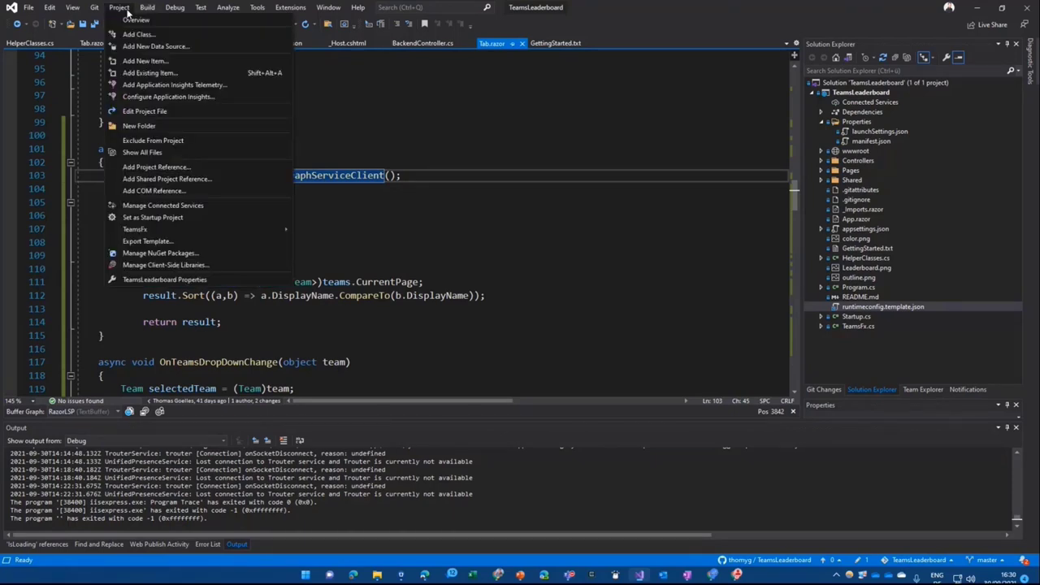
pyautogui.moveTo(148, 241)
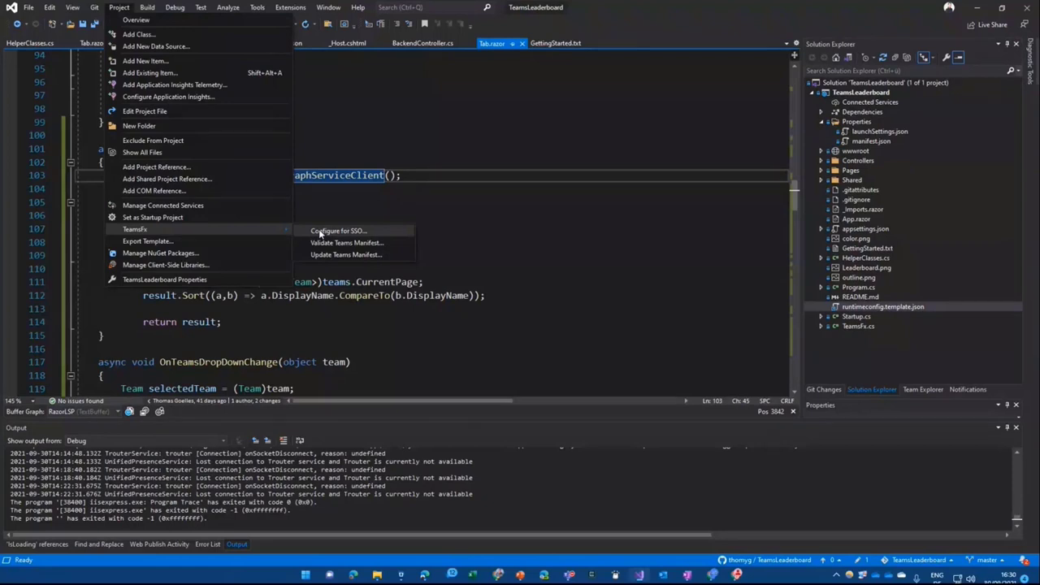
pyautogui.moveTo(332, 234)
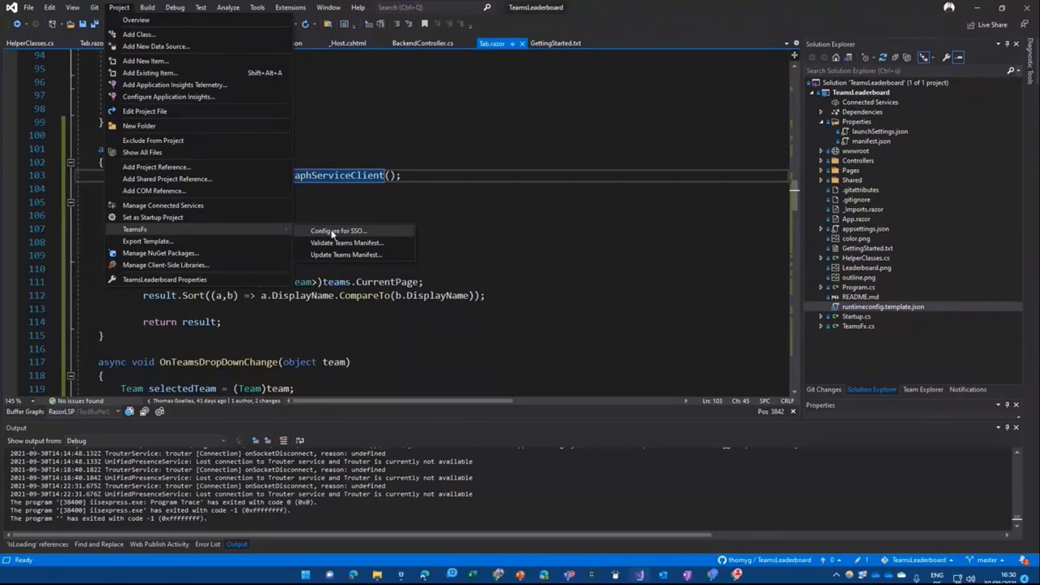
pyautogui.moveTo(456, 234)
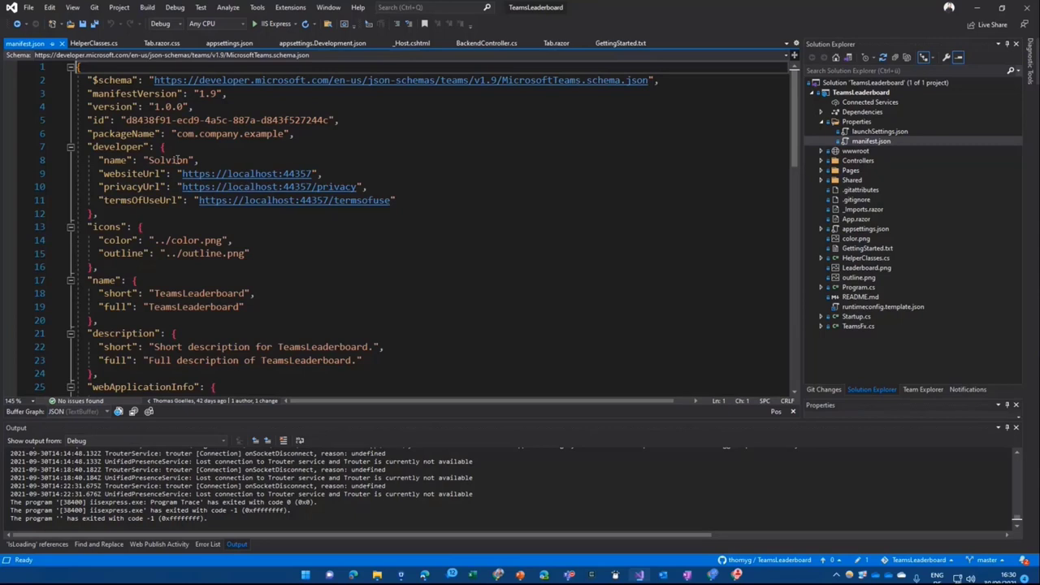
pyautogui.moveTo(286, 240)
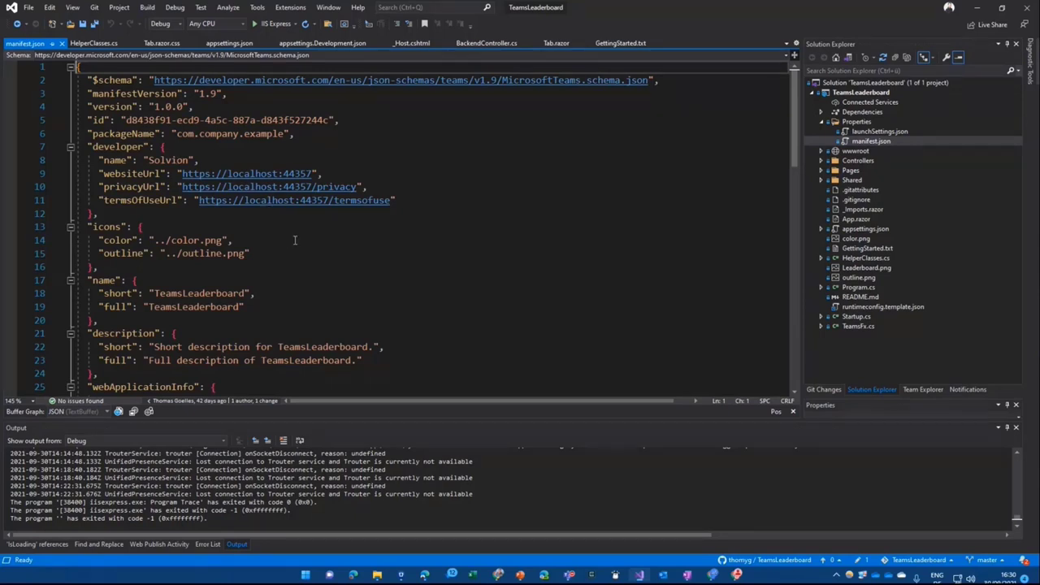
pyautogui.moveTo(364, 234)
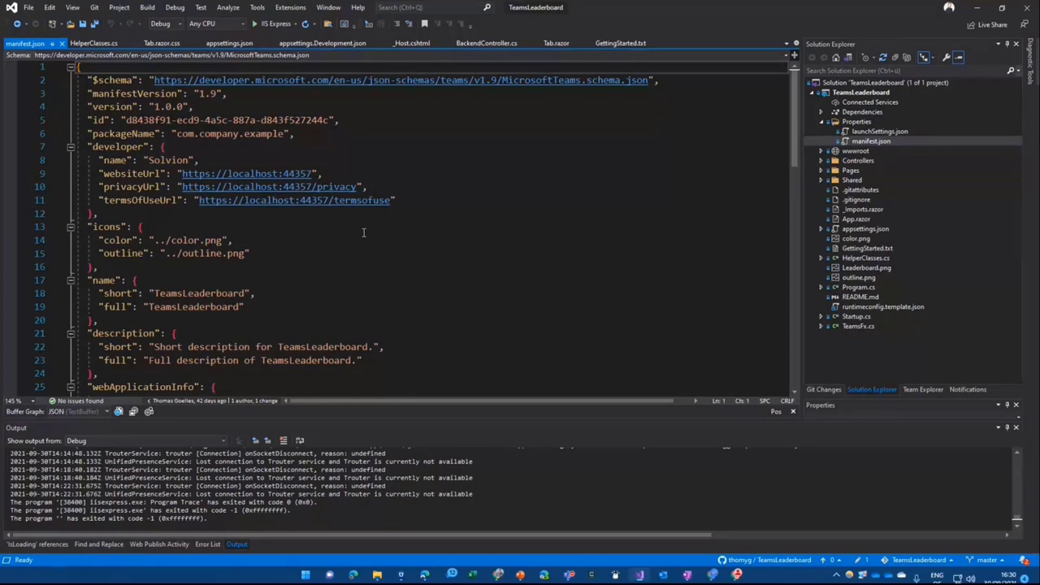
pyautogui.scroll(-3)
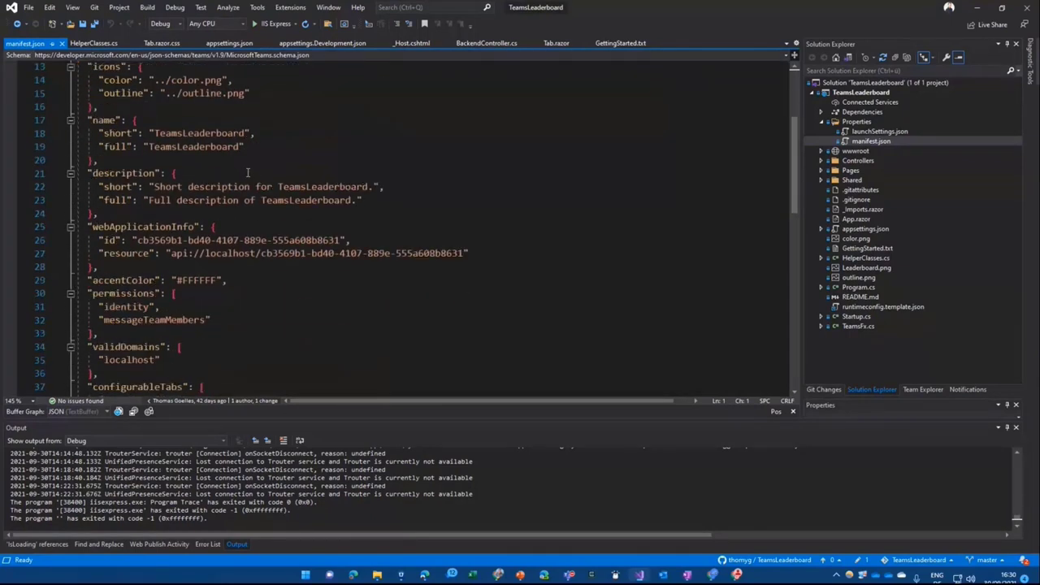
pyautogui.scroll(-3)
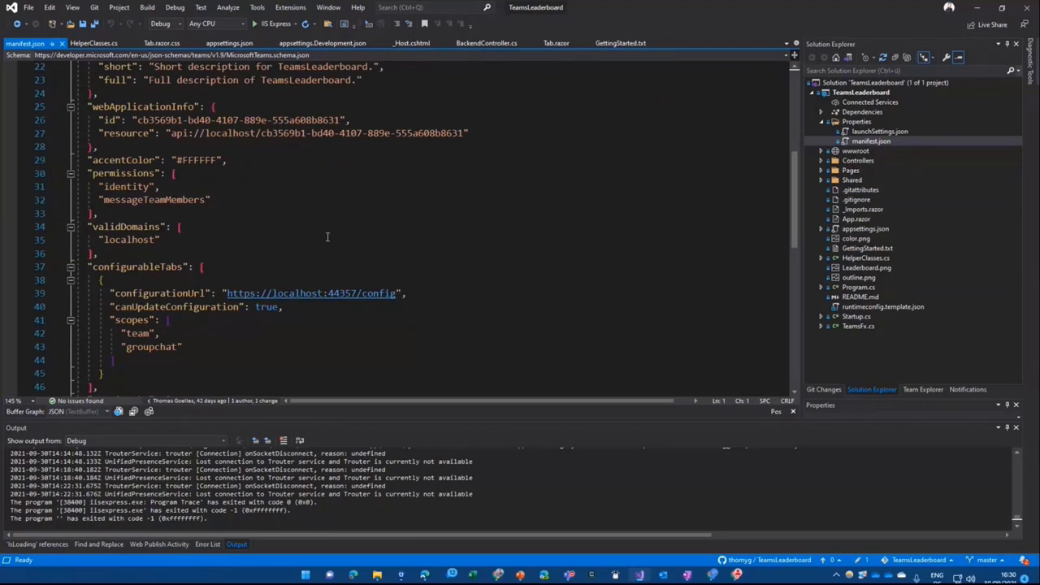
pyautogui.scroll(-3)
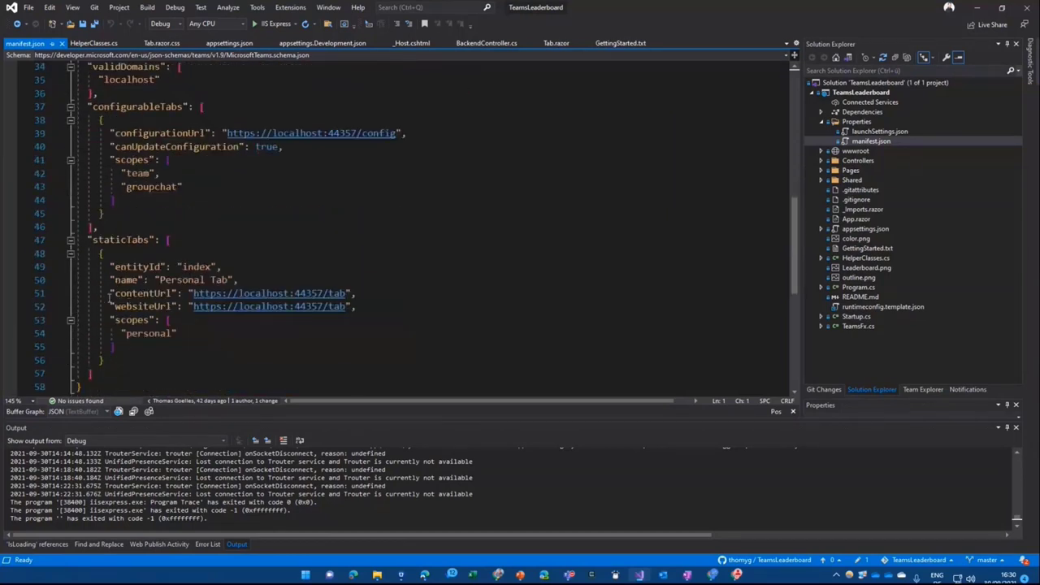
pyautogui.moveTo(121, 239)
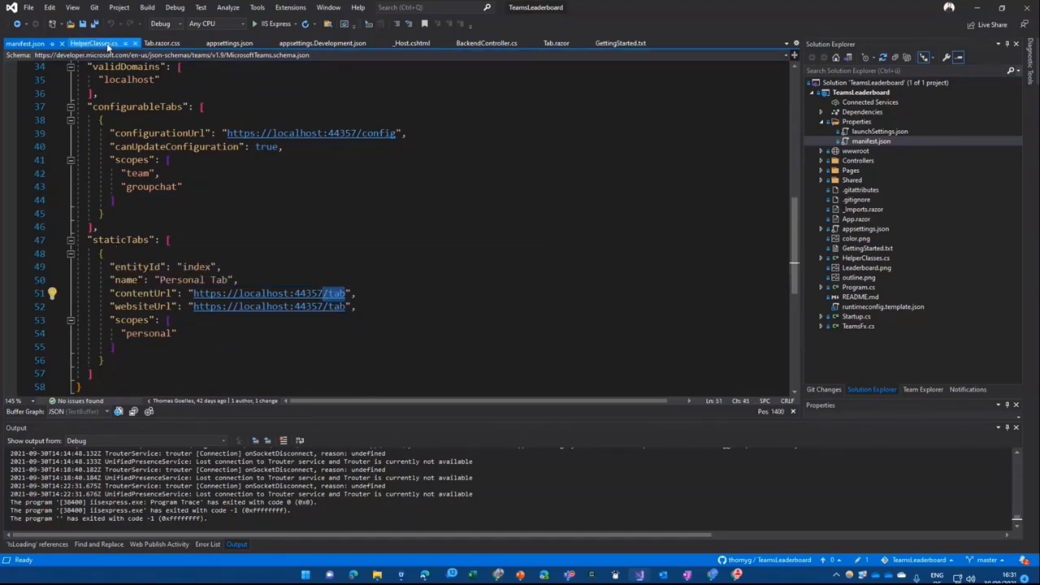
pyautogui.click(556, 42)
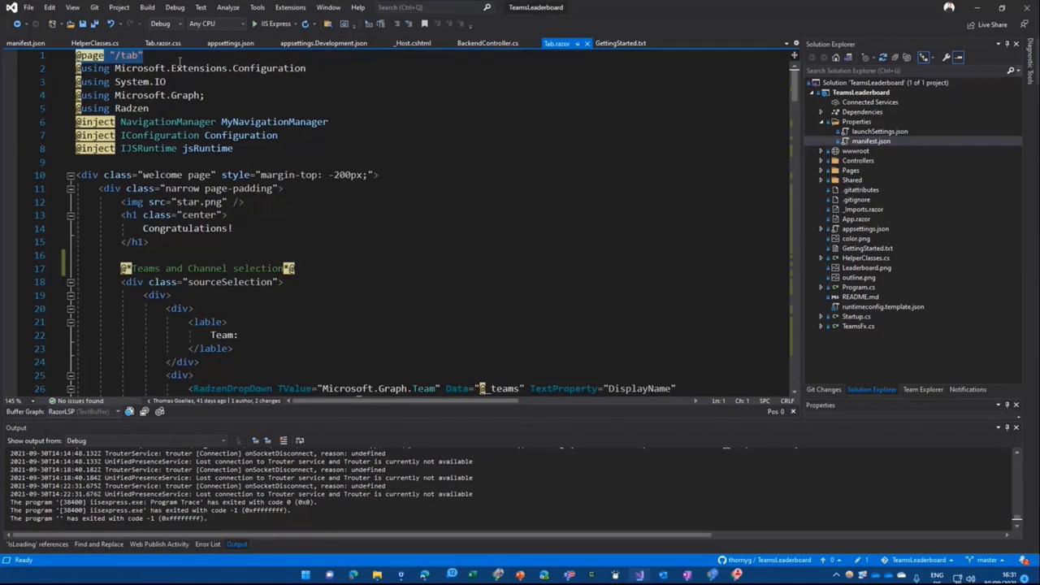
# Step: Scroll Tab.razor down past the dropdowns to the GetTeams method
pyautogui.scroll(-3)
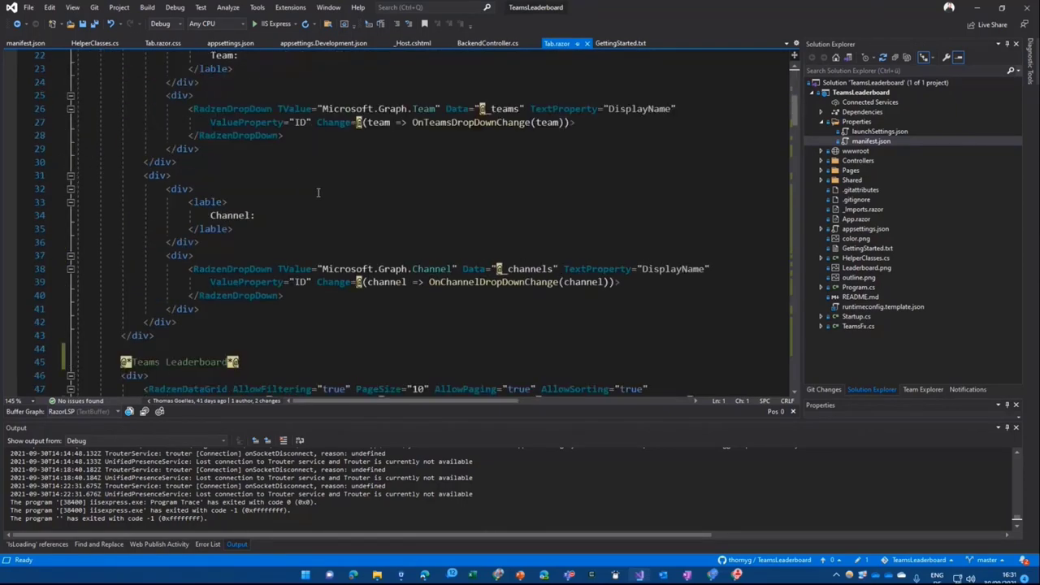
pyautogui.scroll(-3)
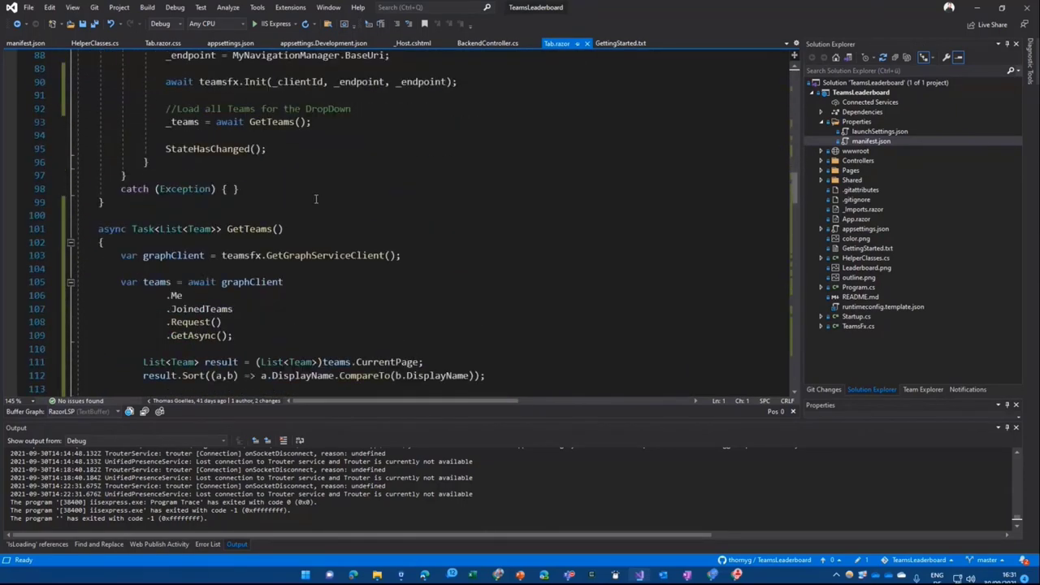
pyautogui.scroll(-3)
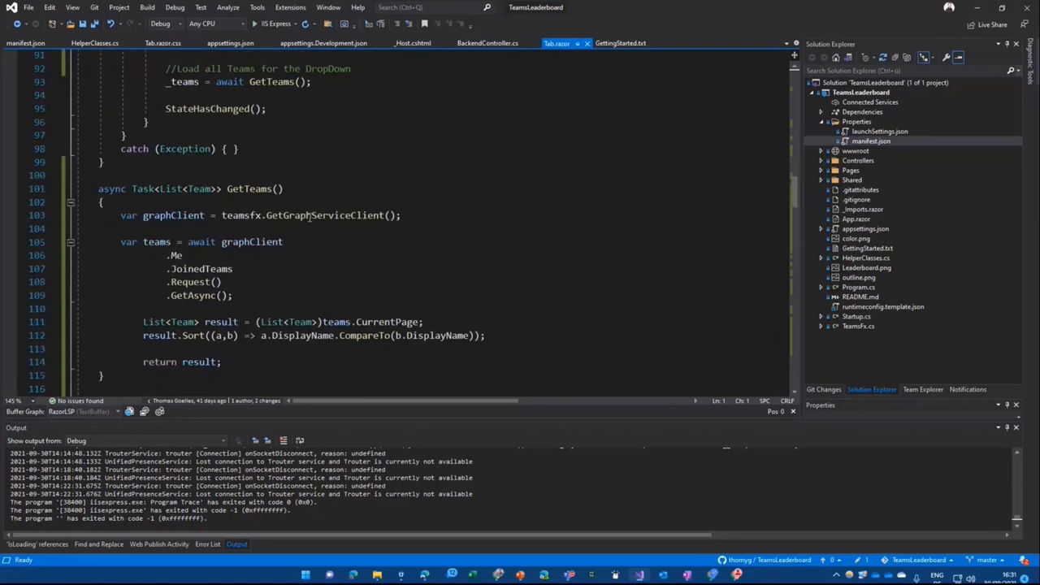
pyautogui.moveTo(309, 240)
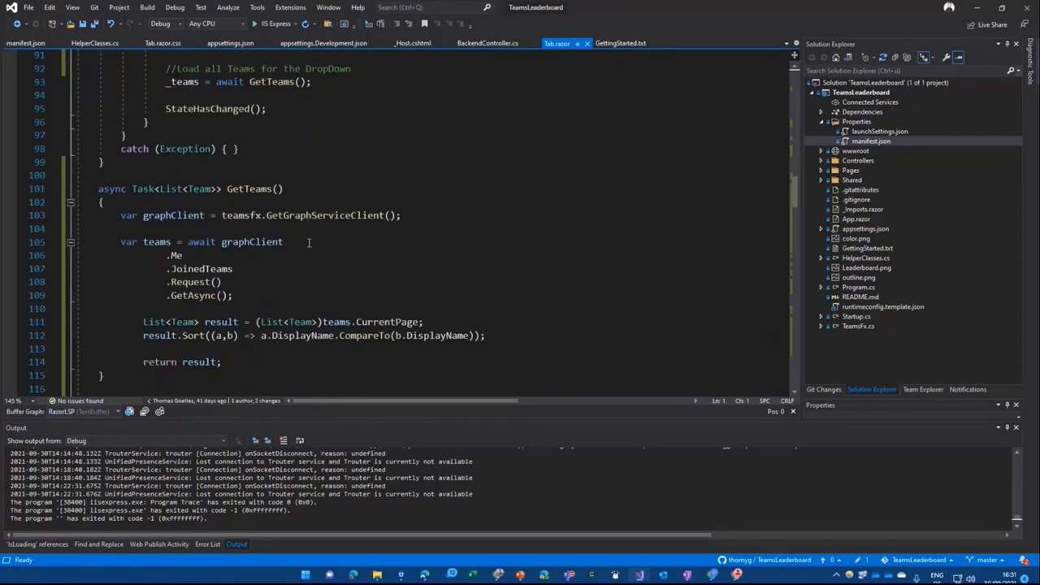
pyautogui.moveTo(348, 201)
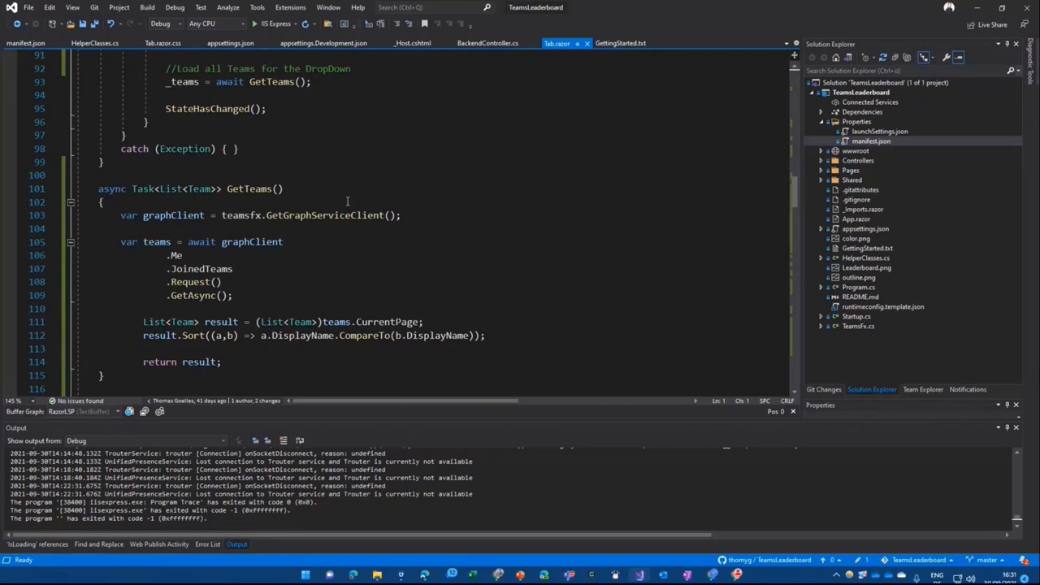
pyautogui.moveTo(330, 274)
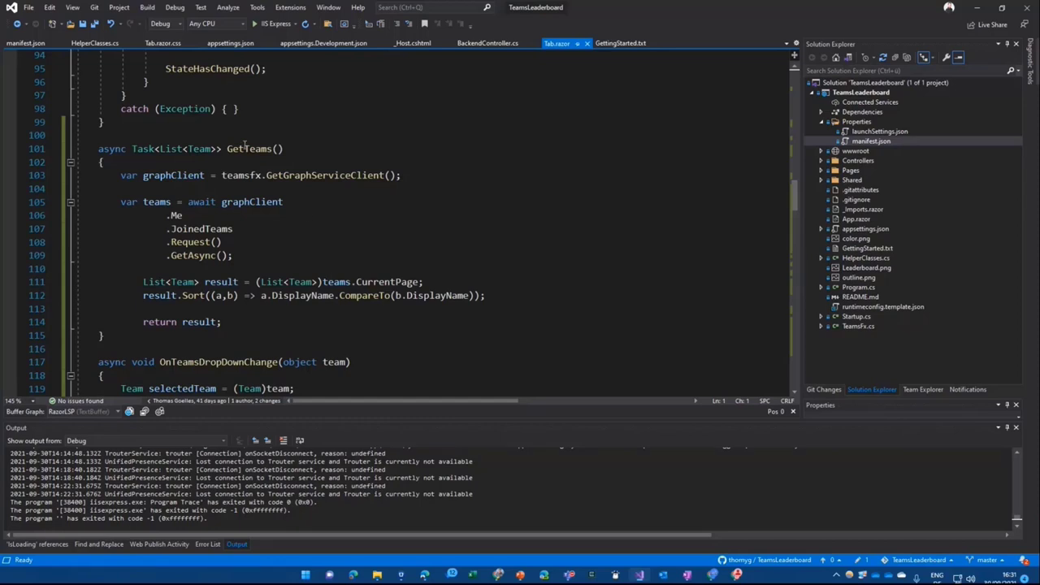
pyautogui.moveTo(393, 247)
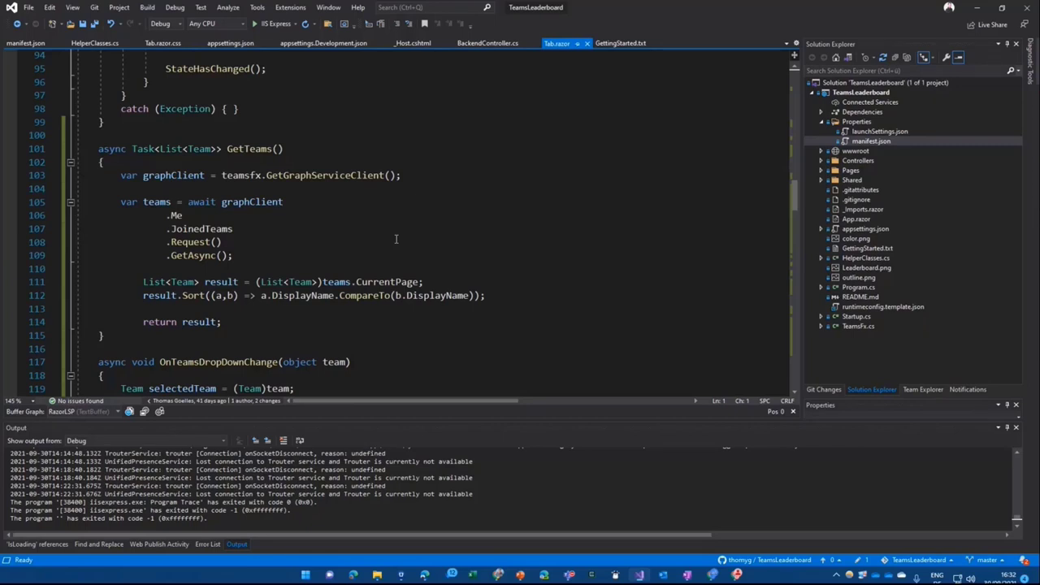
pyautogui.moveTo(158, 163)
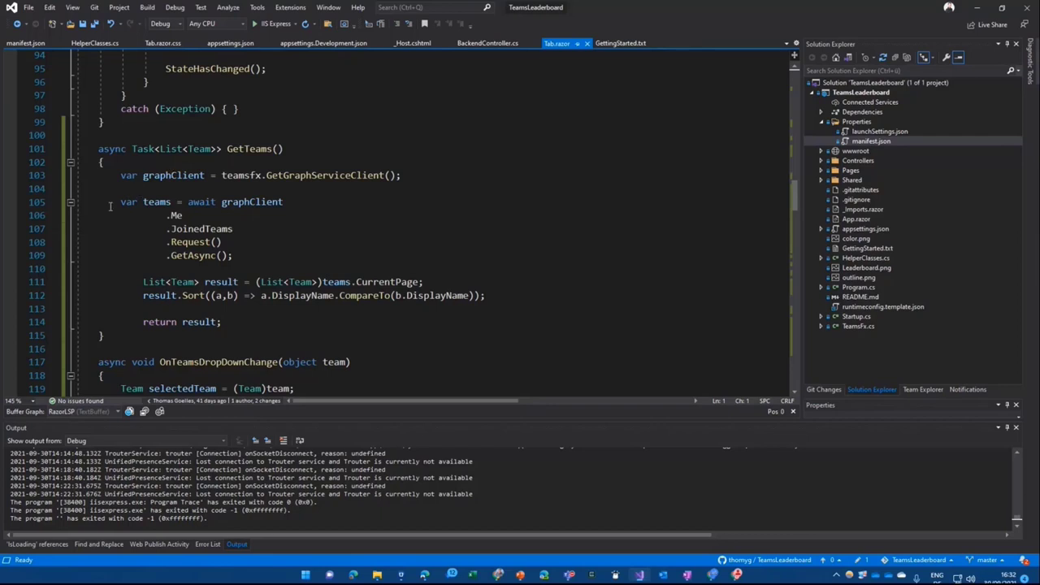
# Step: Highlight the result variable's uses, then scroll past the dropdown handlers to LoadScoreData
pyautogui.doubleClick(156, 202)
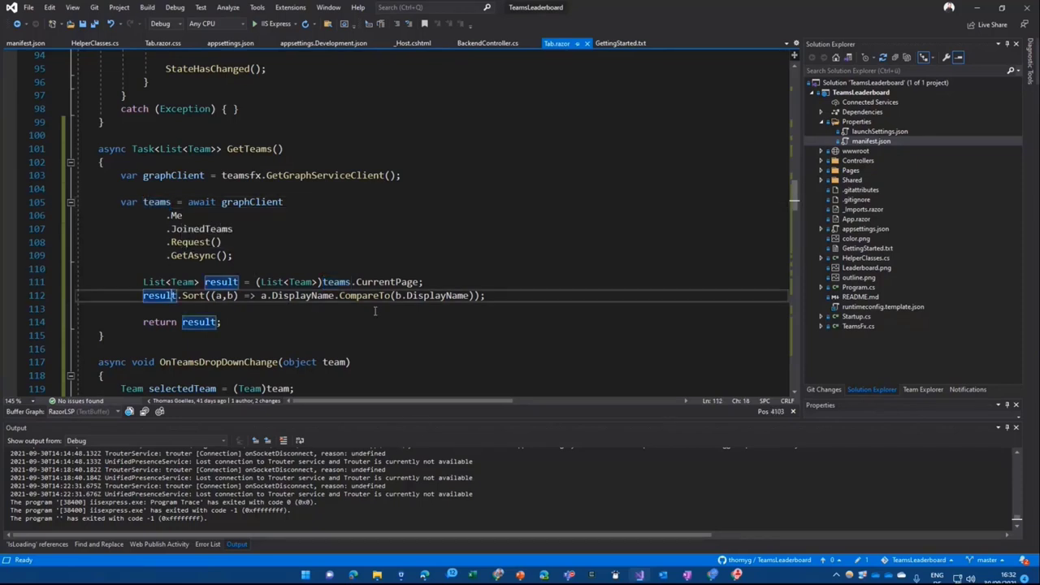
pyautogui.moveTo(375, 322)
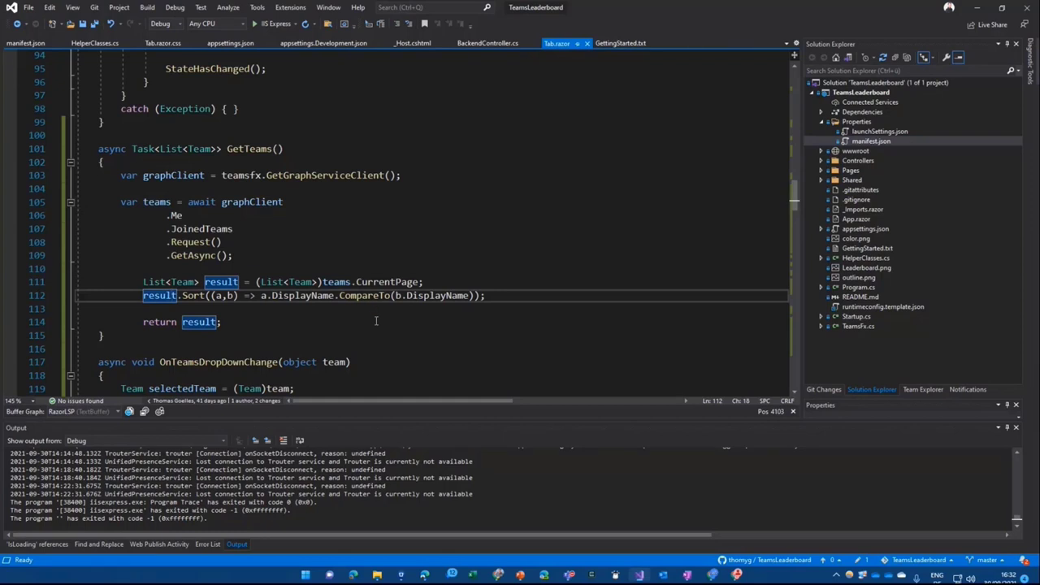
pyautogui.moveTo(370, 299)
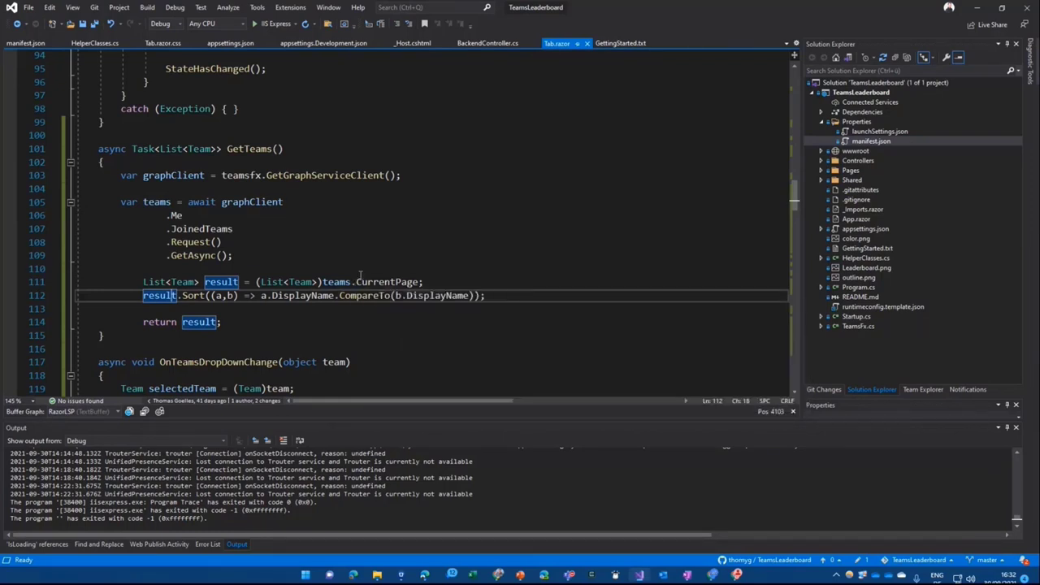
pyautogui.scroll(-3)
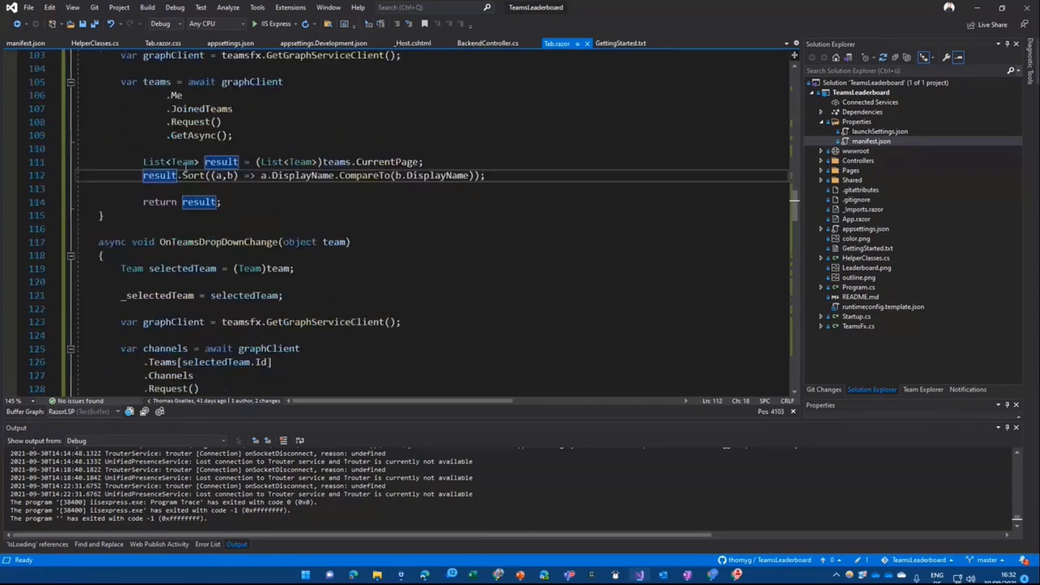
pyautogui.scroll(-3)
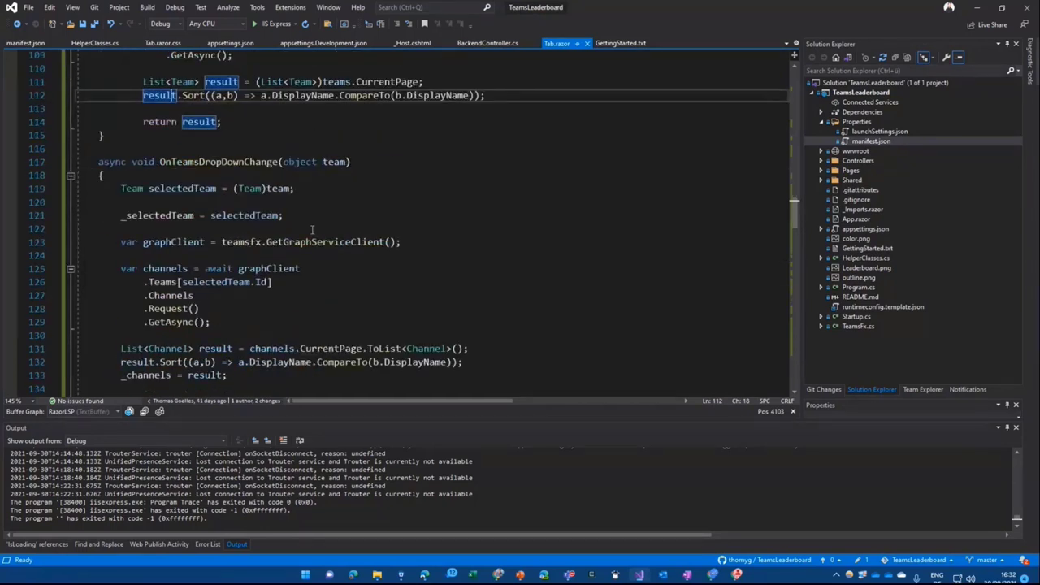
pyautogui.moveTo(218, 161)
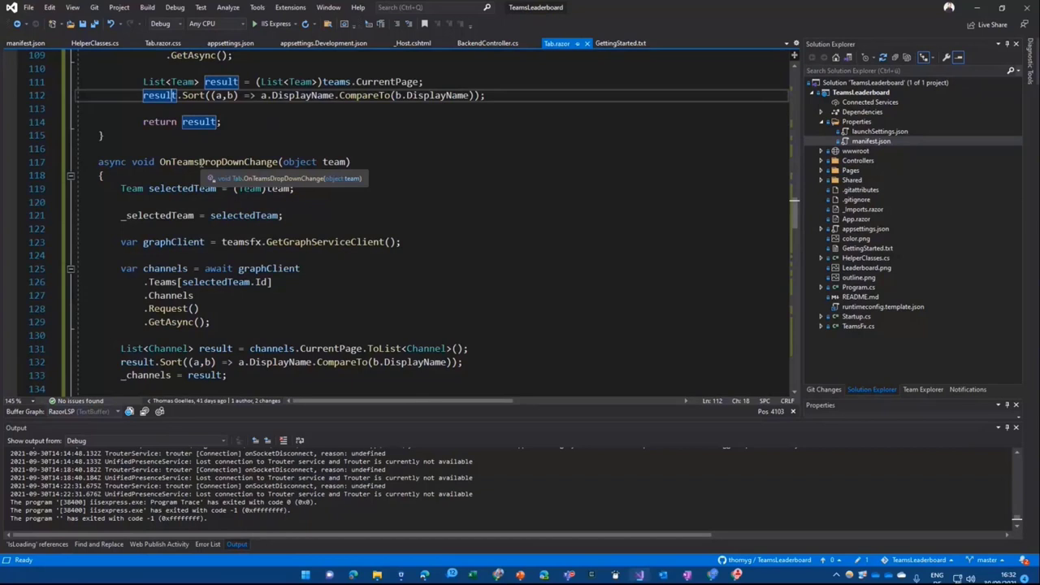
pyautogui.scroll(-3)
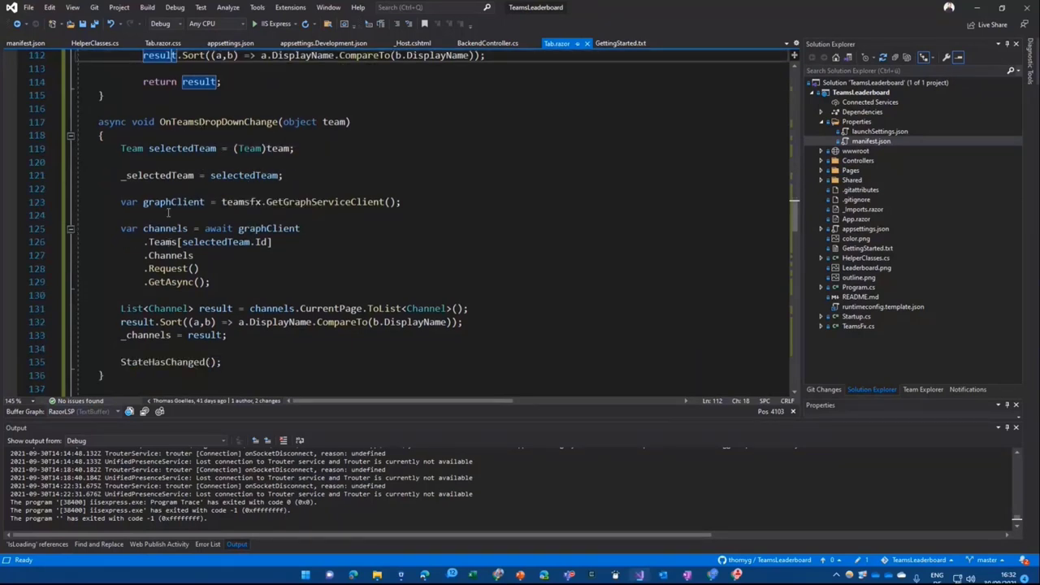
pyautogui.scroll(-3)
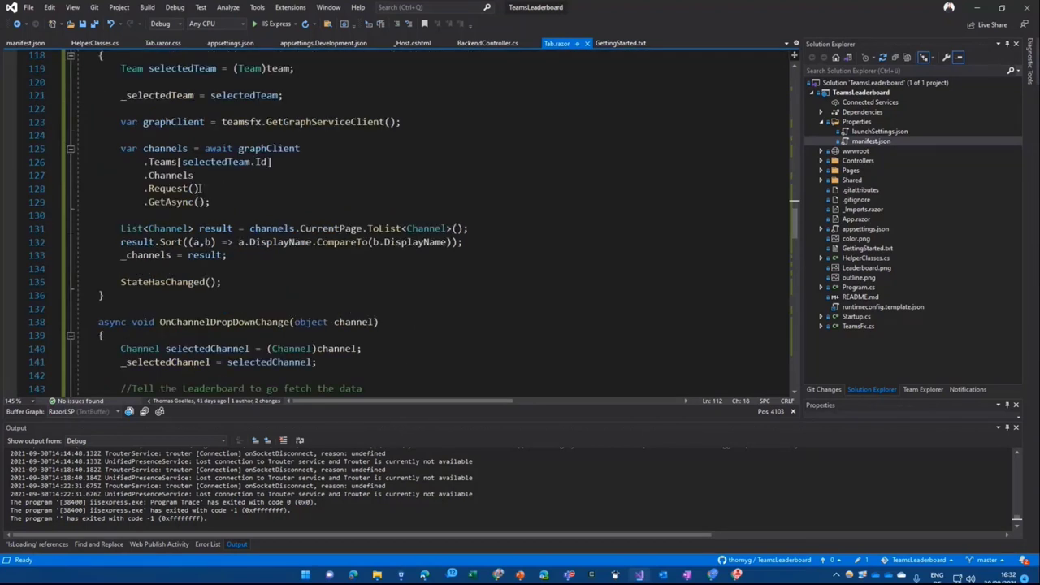
pyautogui.scroll(-3)
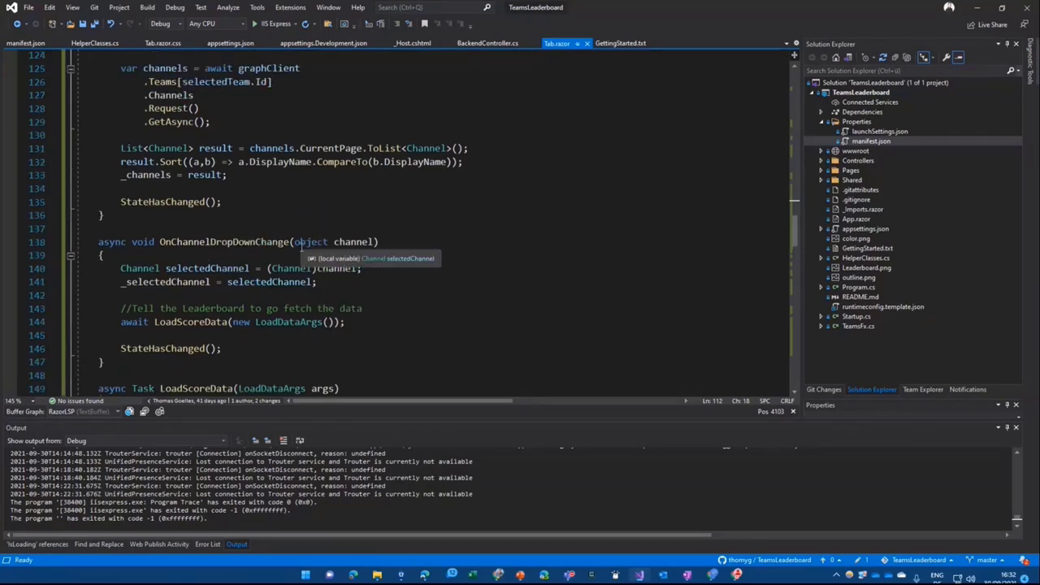
pyautogui.scroll(-3)
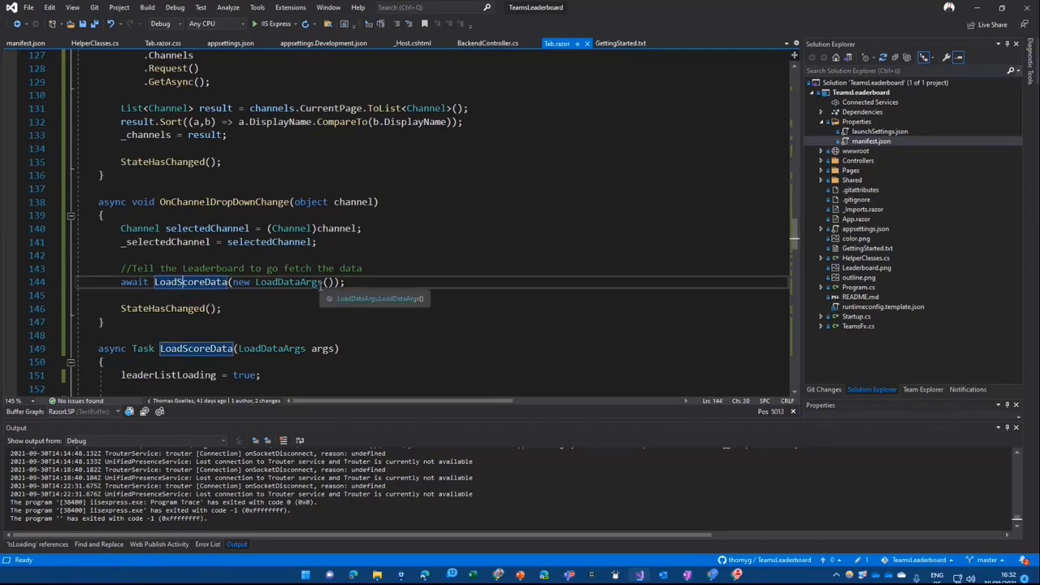
pyautogui.scroll(-3)
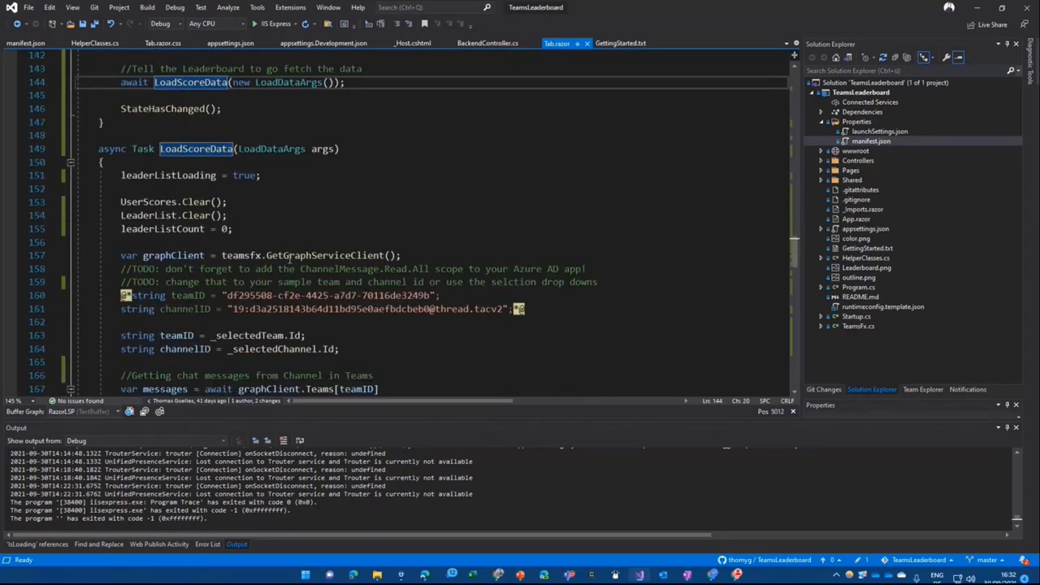
pyautogui.scroll(-3)
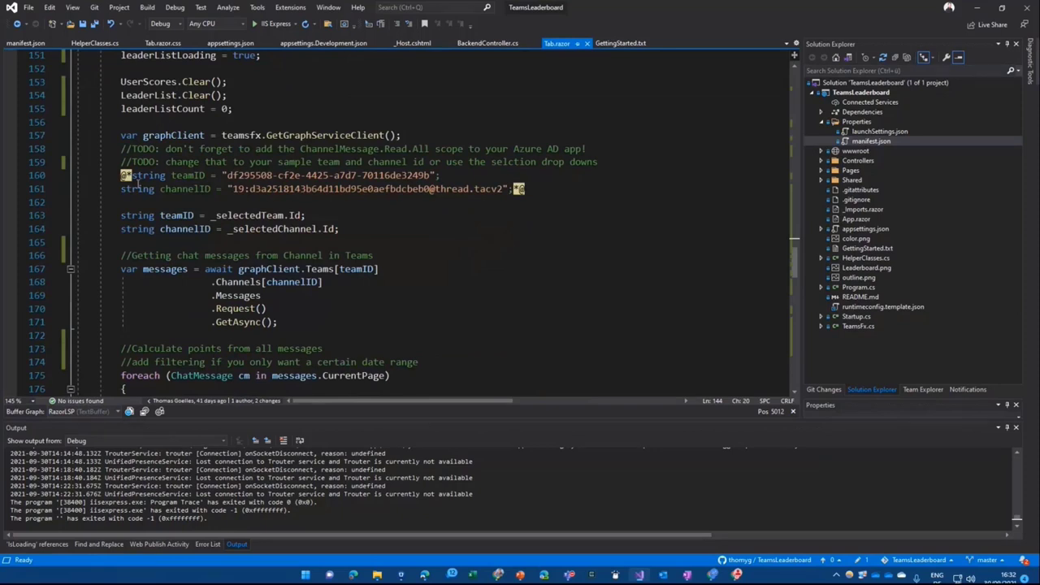
pyautogui.click(176, 215)
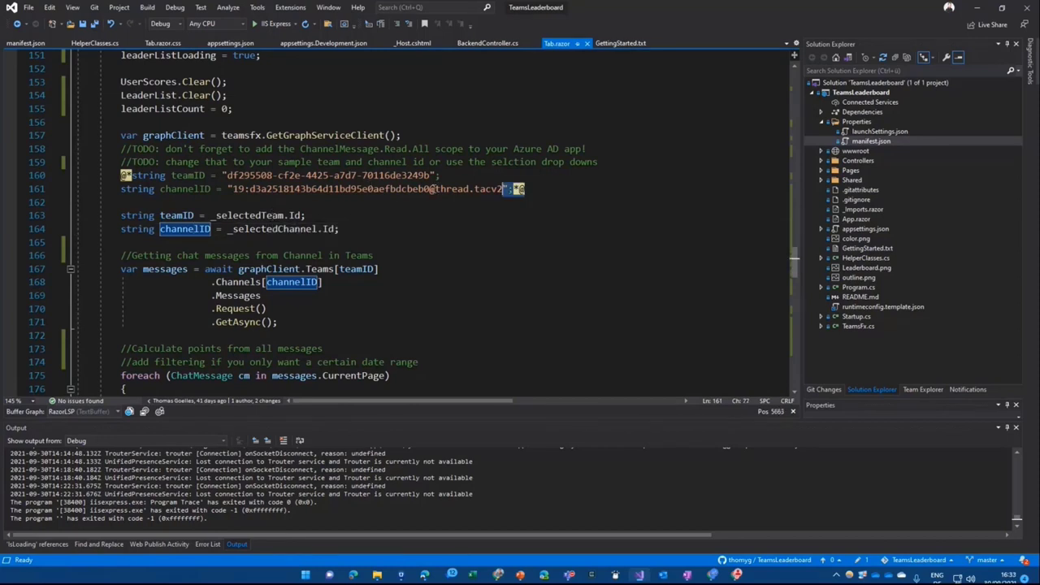
pyautogui.click(533, 189)
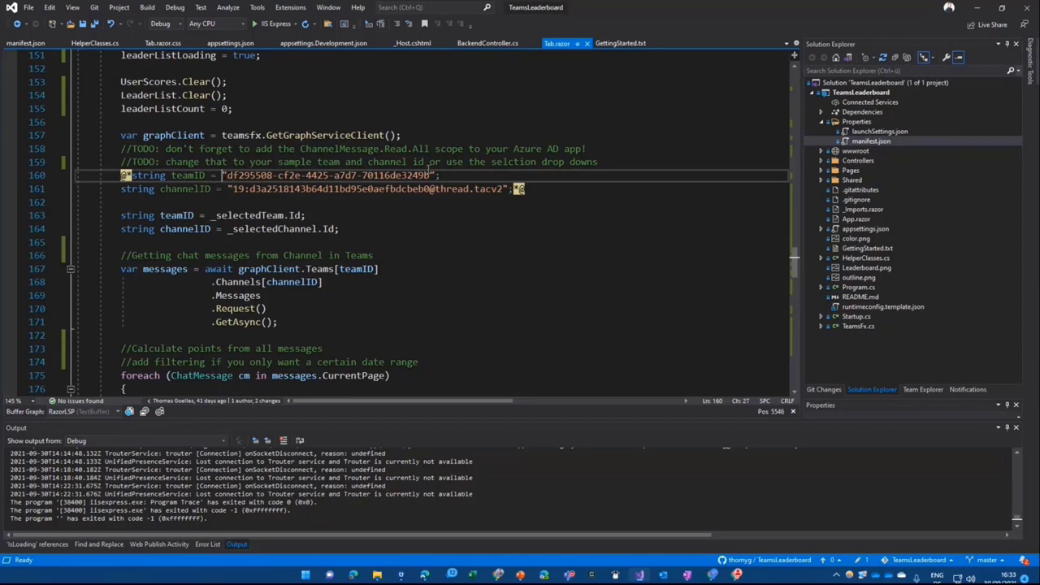
pyautogui.moveTo(426, 257)
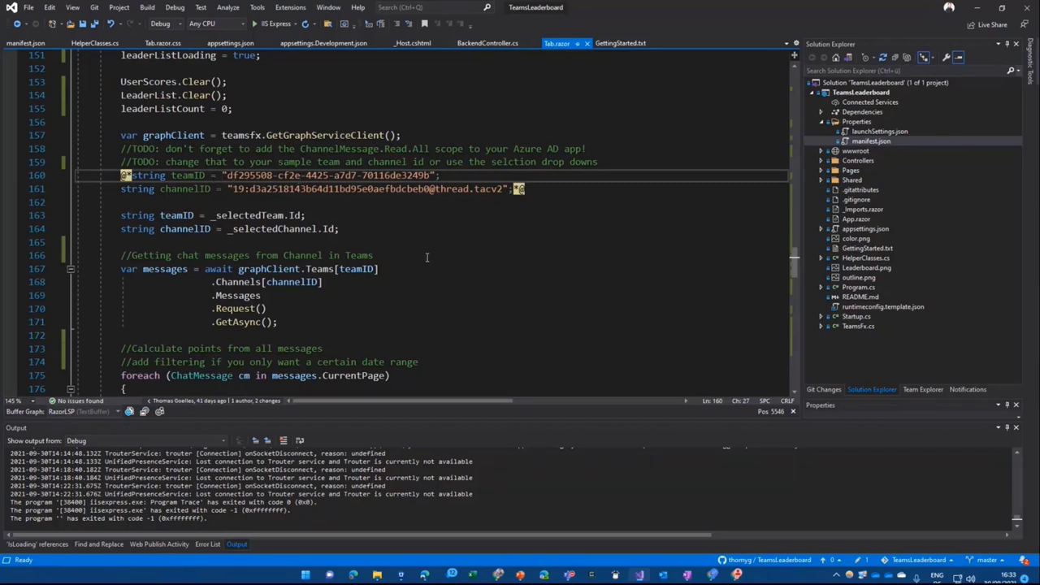
pyautogui.moveTo(403, 283)
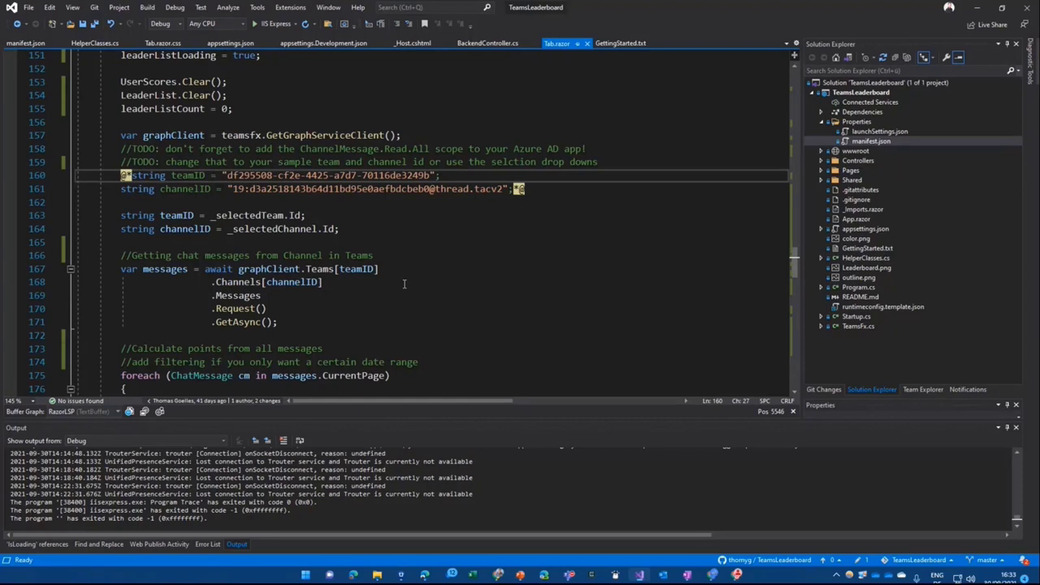
pyautogui.moveTo(527, 135)
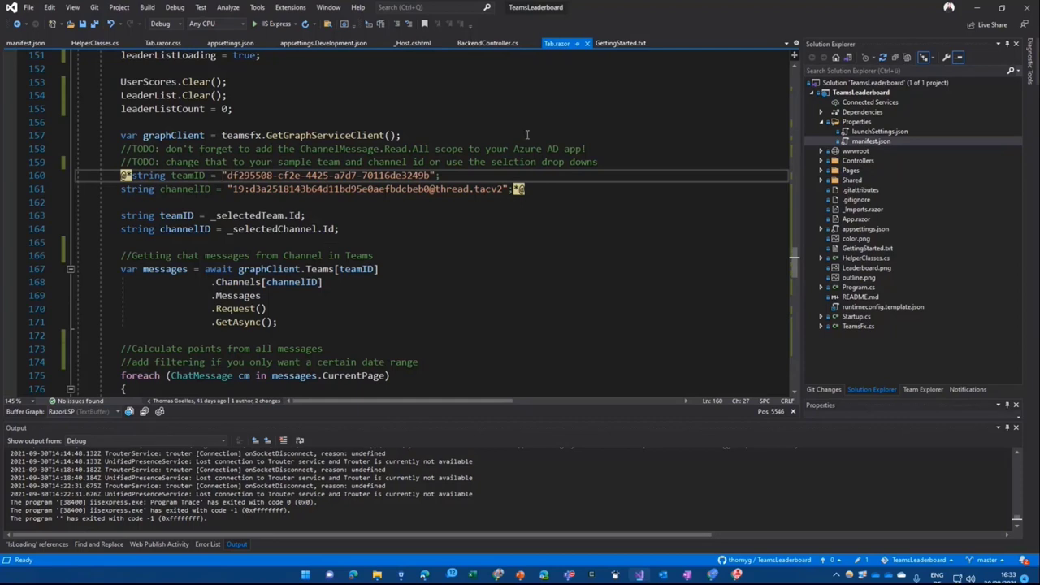
pyautogui.scroll(-3)
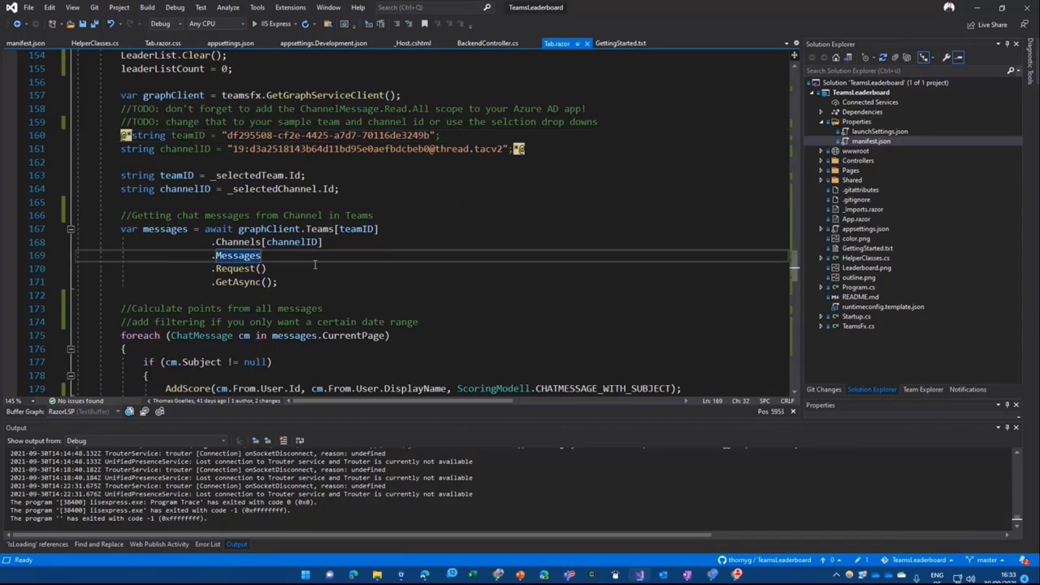
pyautogui.scroll(-3)
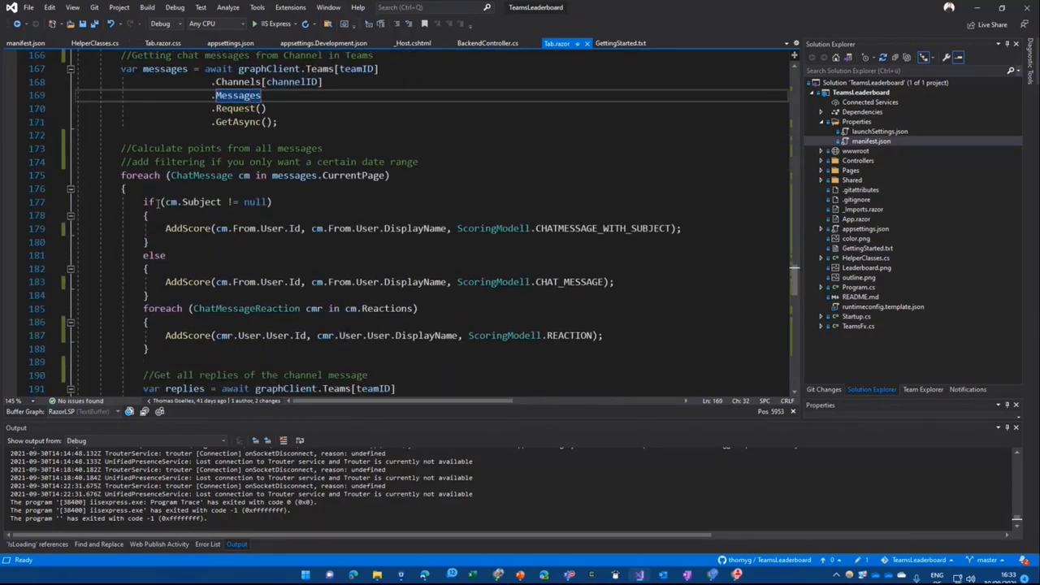
pyautogui.doubleClick(201, 202)
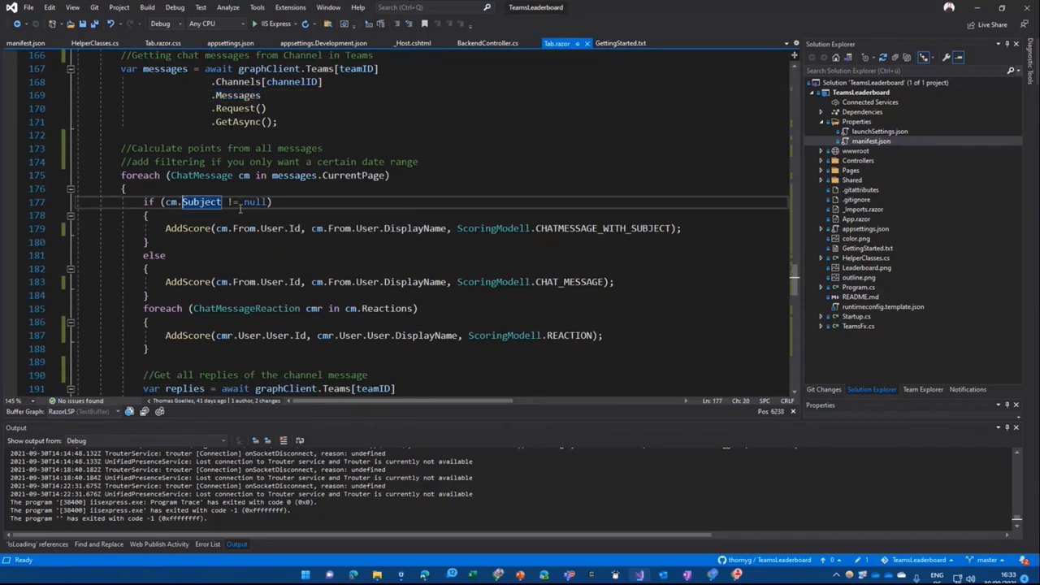
pyautogui.moveTo(189, 228)
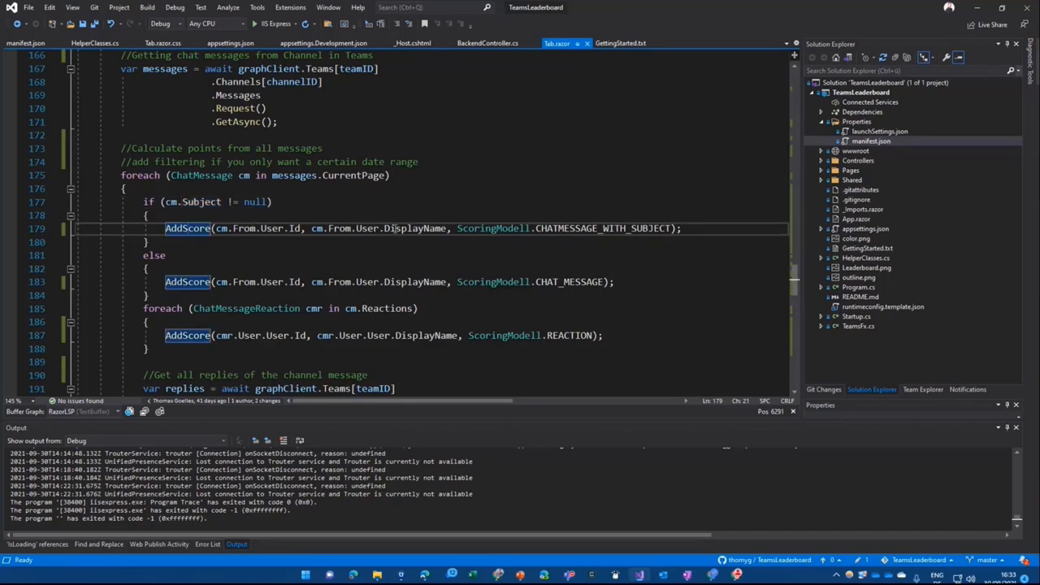
pyautogui.moveTo(514, 257)
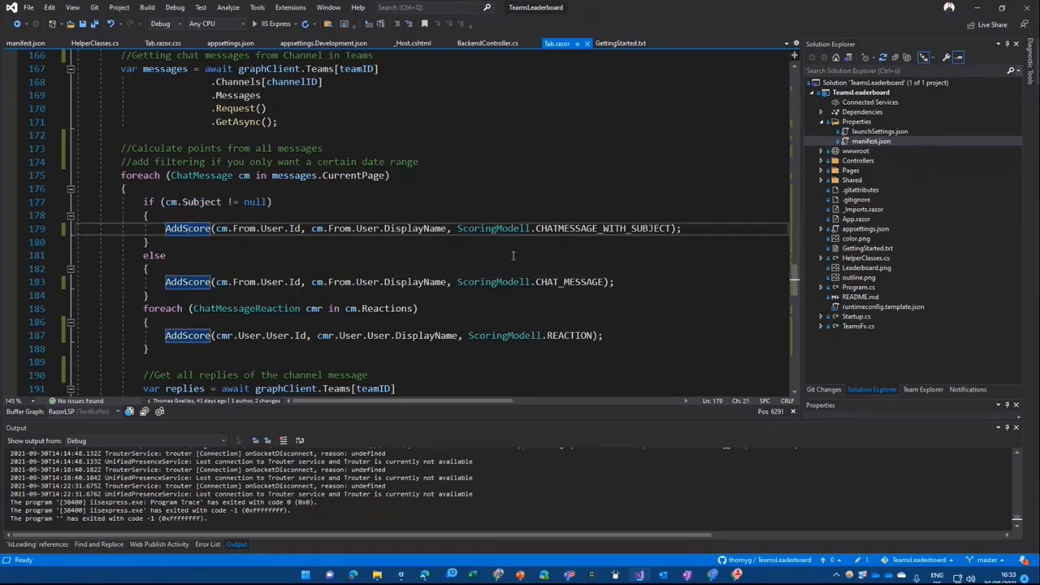
pyautogui.moveTo(605, 227)
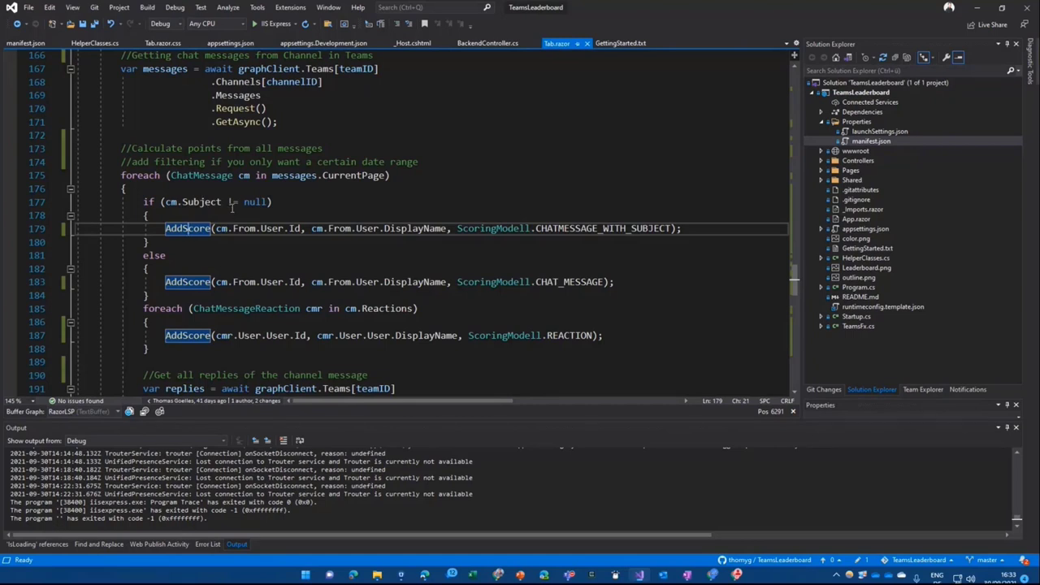
pyautogui.scroll(-3)
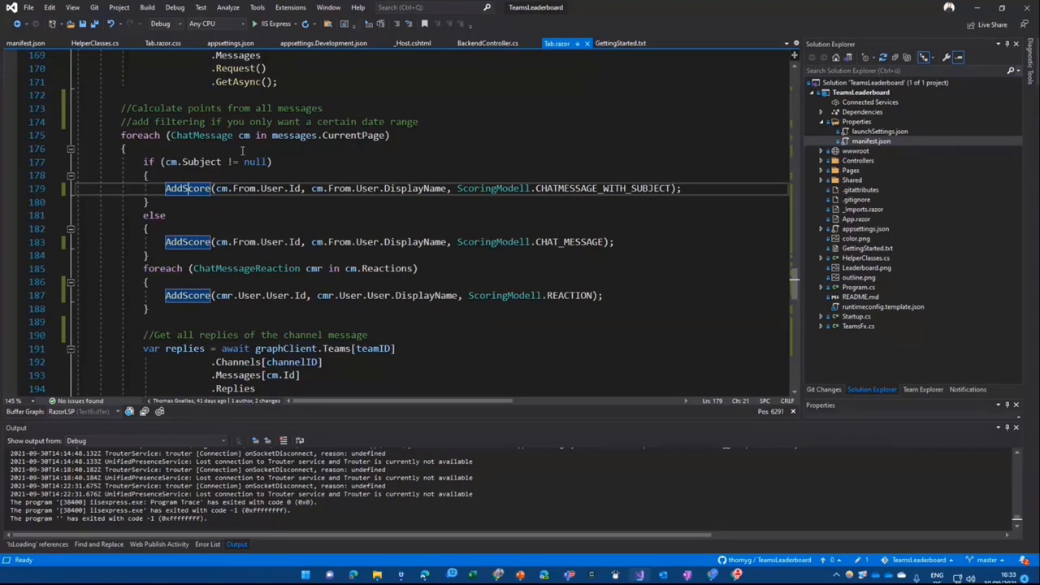
pyautogui.moveTo(260, 189)
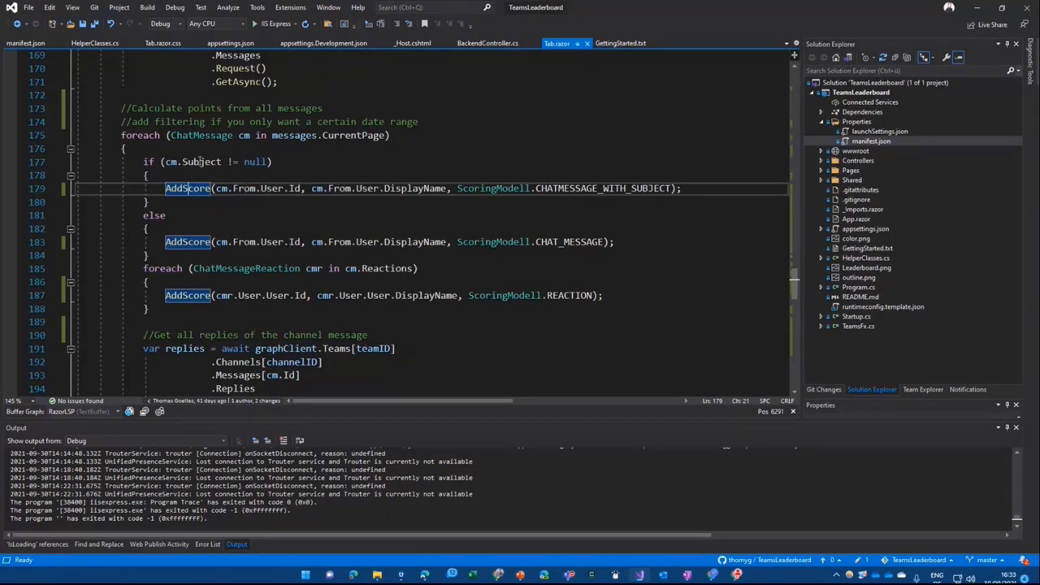
pyautogui.scroll(-3)
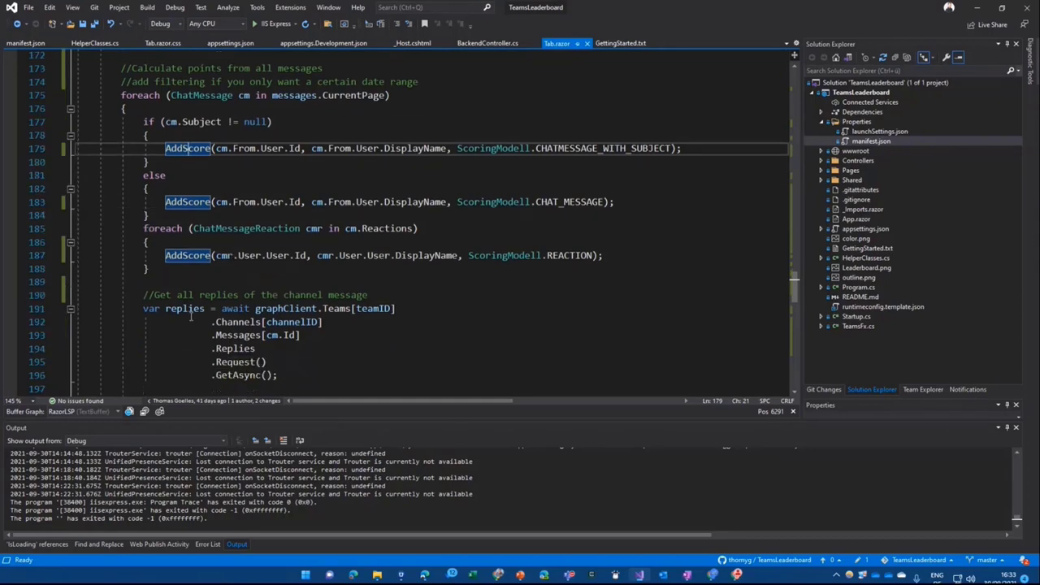
pyautogui.scroll(-3)
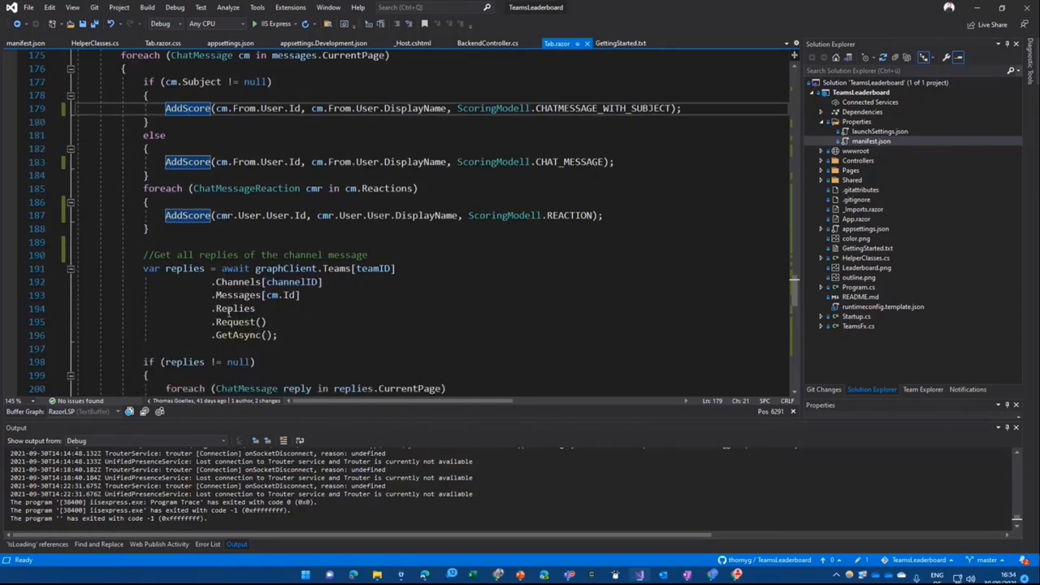
pyautogui.scroll(-3)
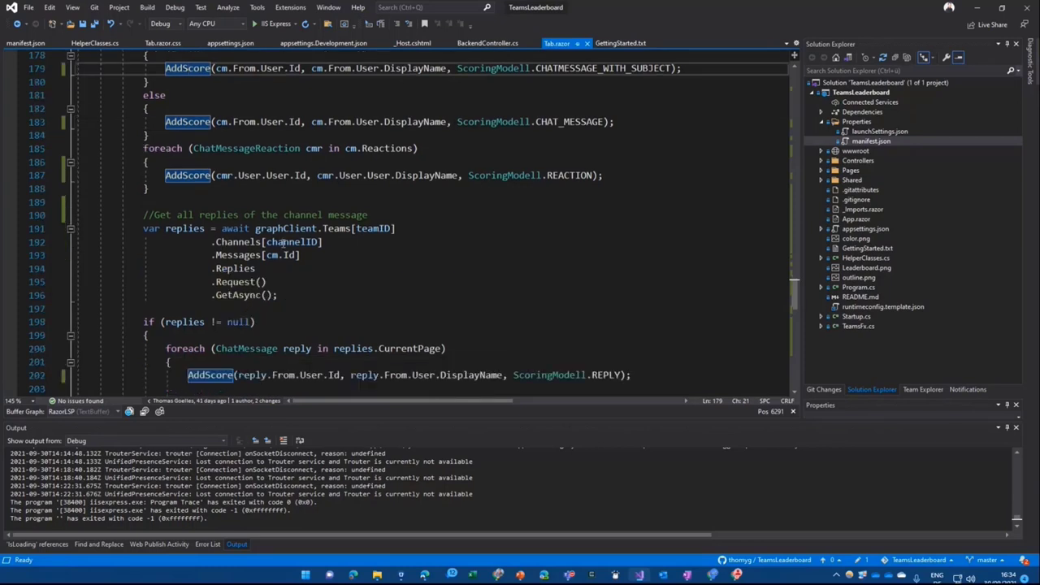
pyautogui.scroll(-3)
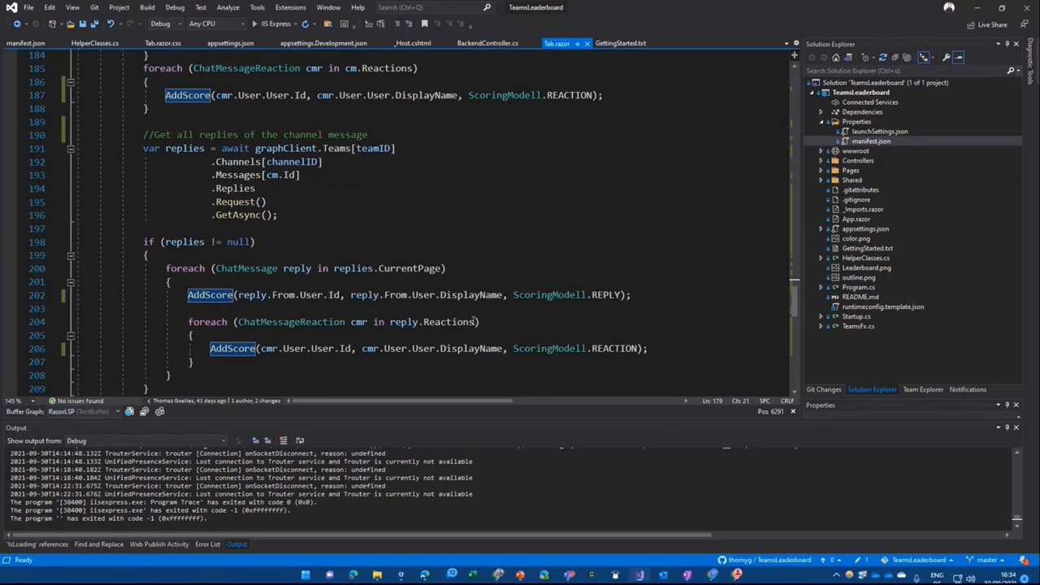
pyautogui.moveTo(353, 311)
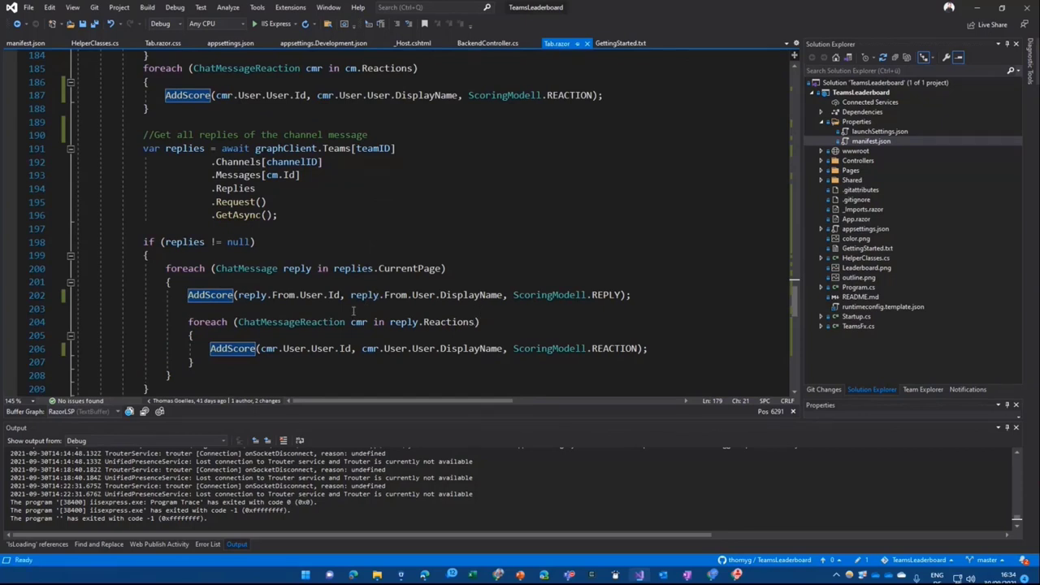
pyautogui.scroll(-3)
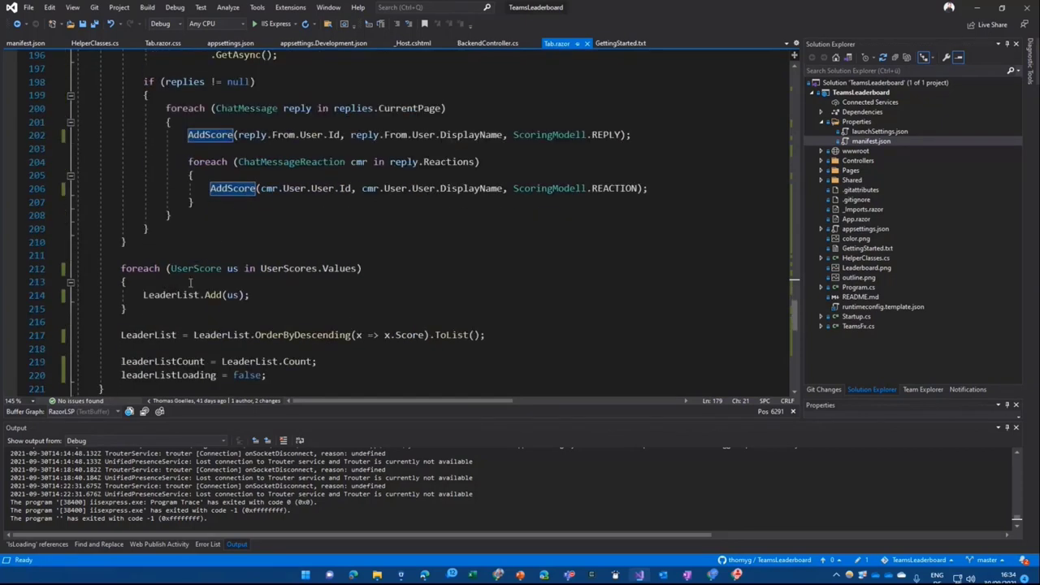
pyautogui.scroll(-3)
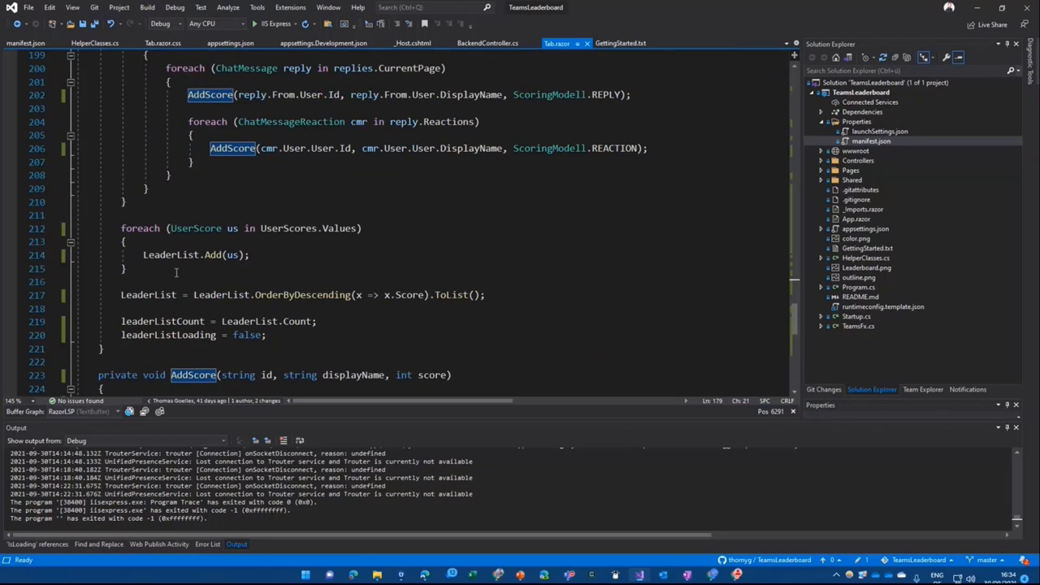
pyautogui.scroll(-3)
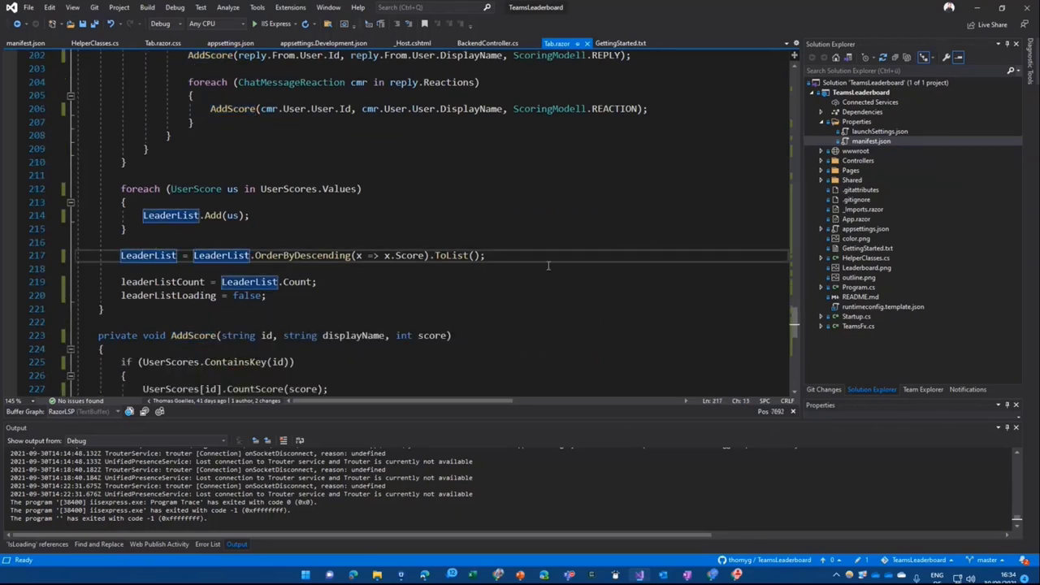
pyautogui.scroll(3)
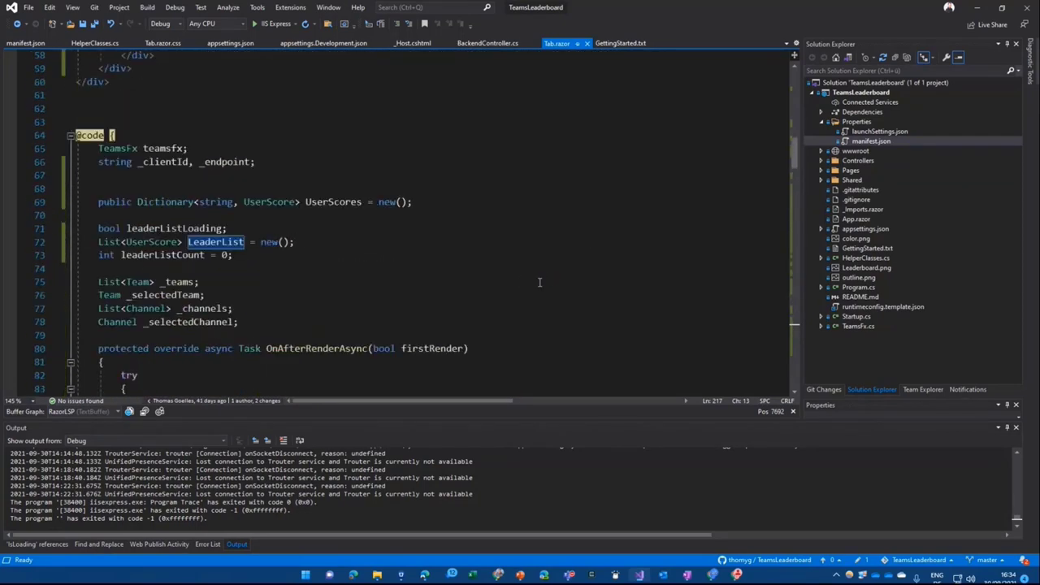
pyautogui.scroll(3)
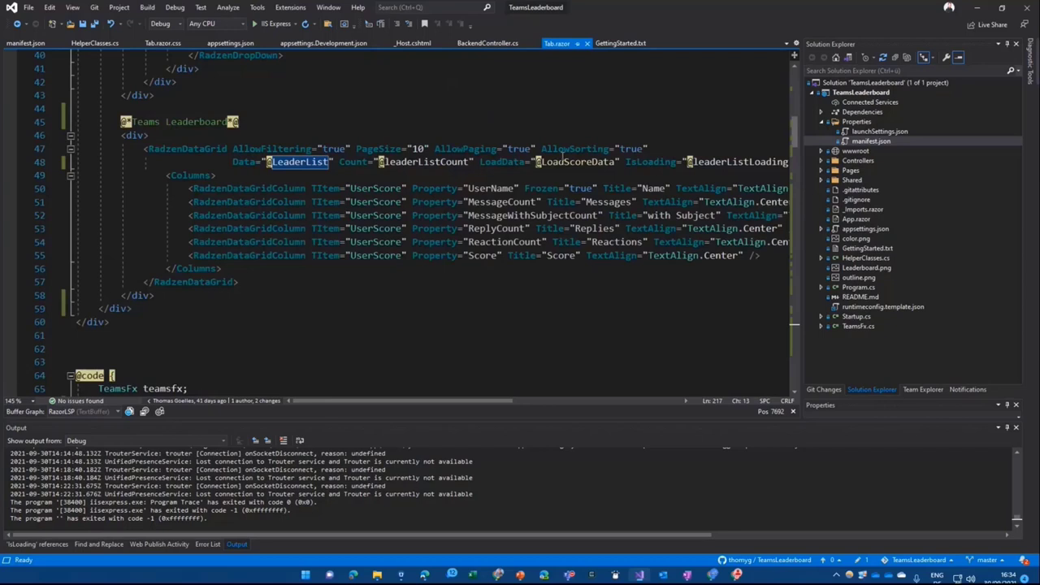
pyautogui.doubleClick(577, 162)
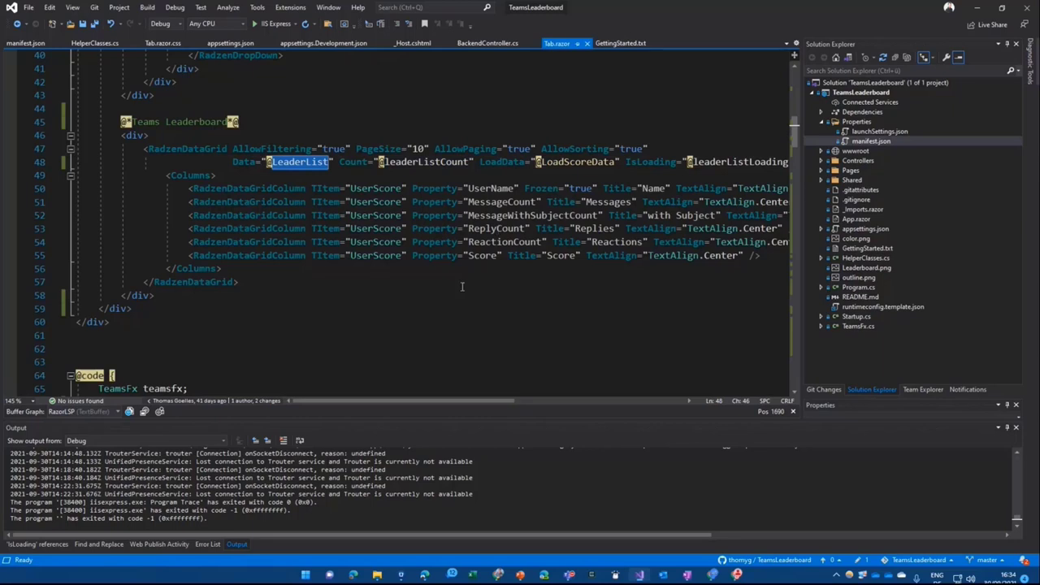
pyautogui.moveTo(449, 283)
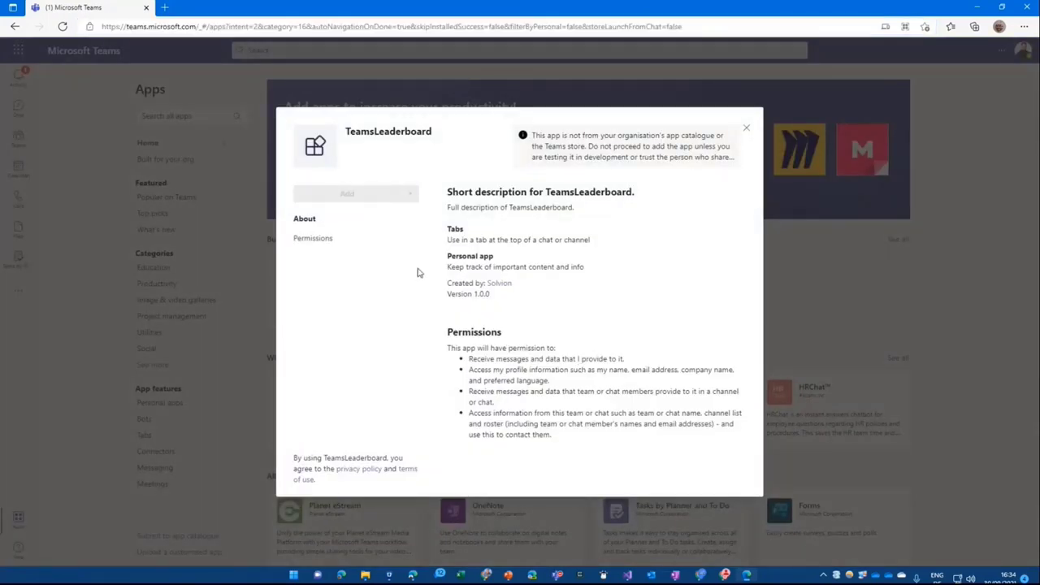
# Step: Add the TeamsLeaderboard app and select PnP Demo 01 with its channel list
pyautogui.click(356, 194)
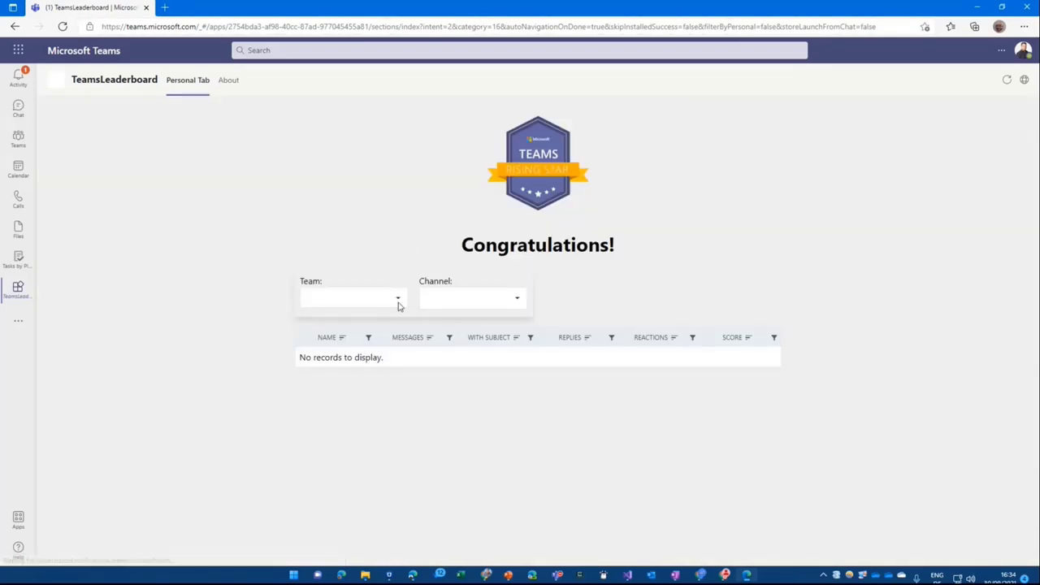
pyautogui.click(351, 295)
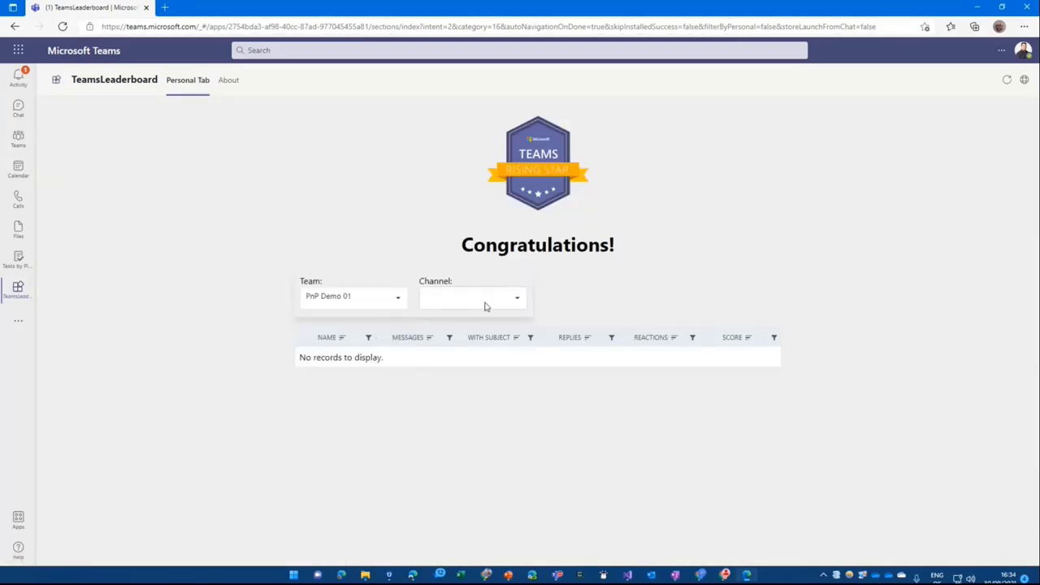
pyautogui.click(472, 296)
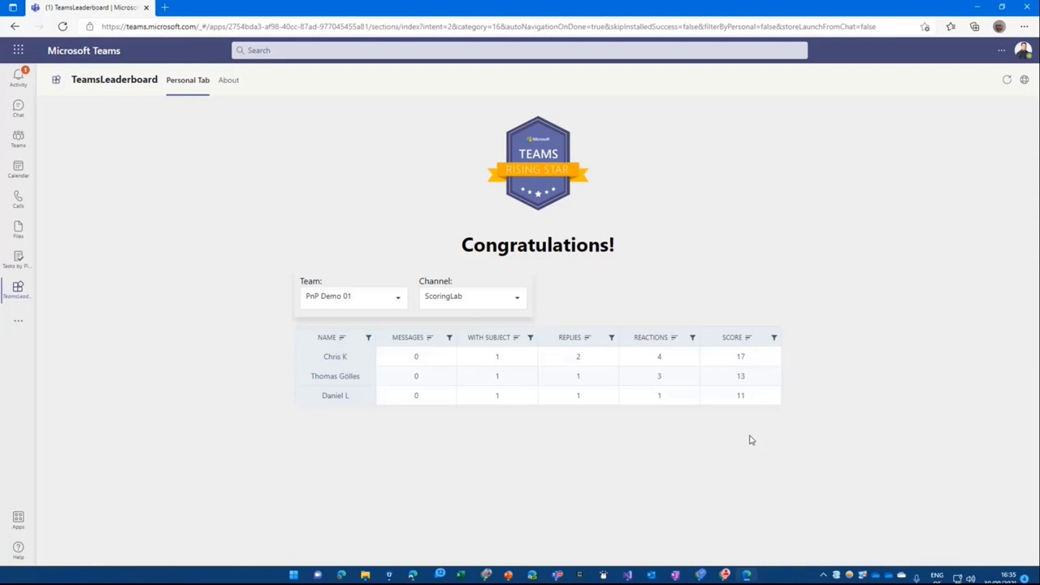
pyautogui.moveTo(501, 578)
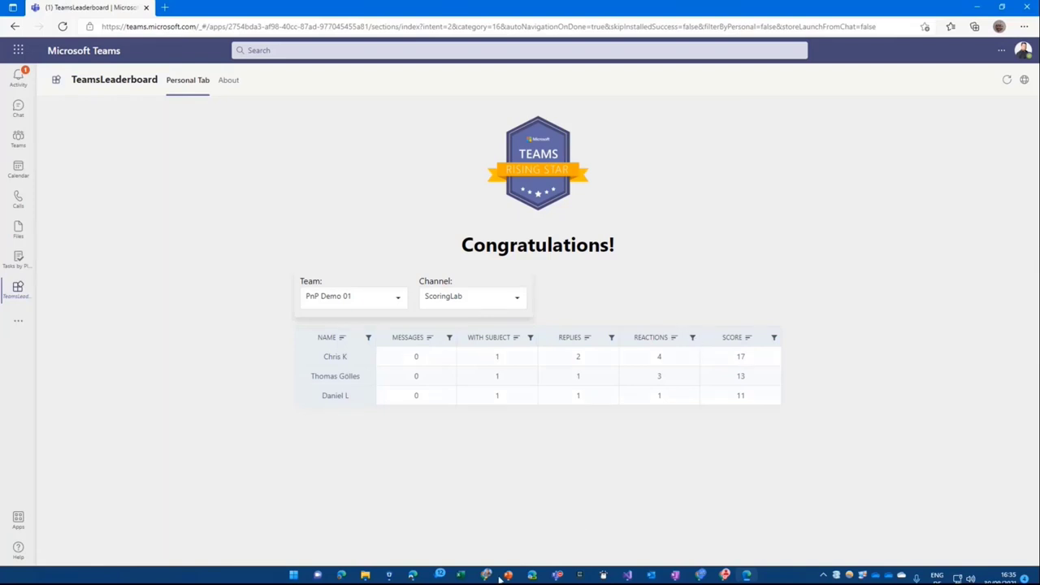